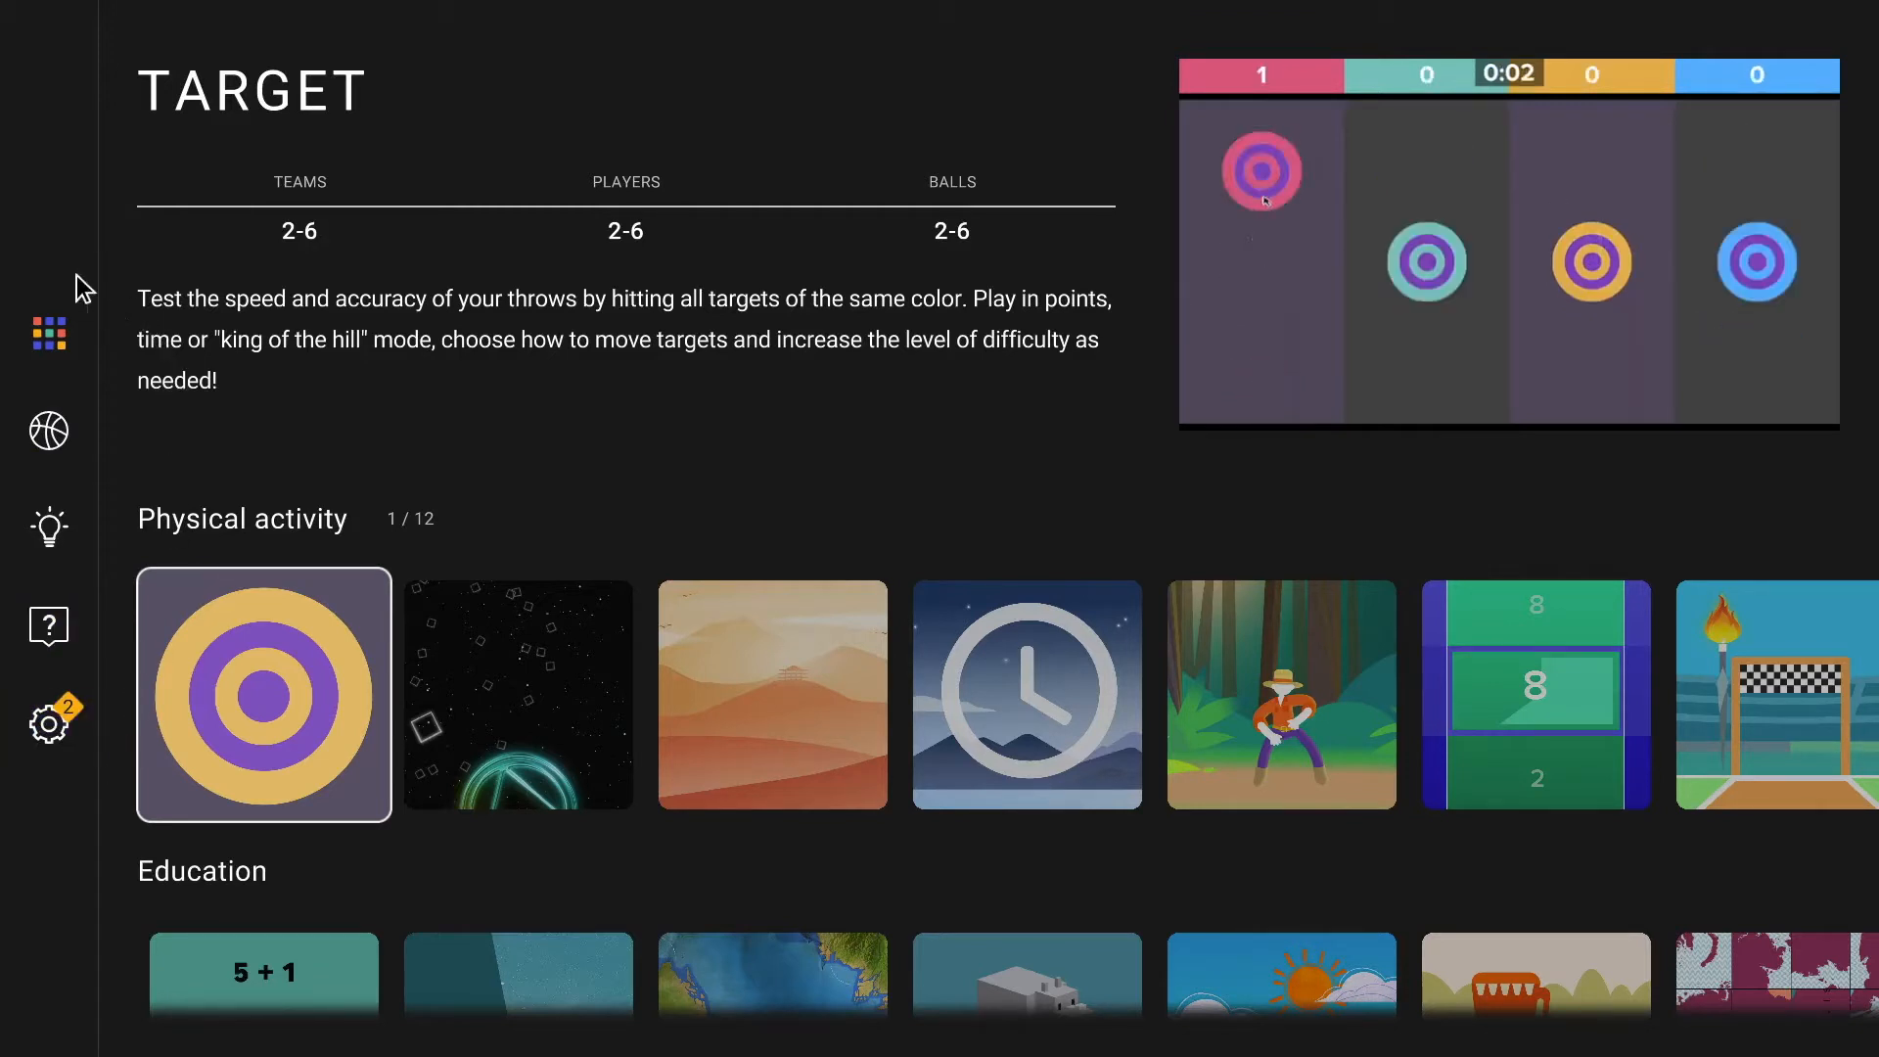
Step: Show the Health and Wellness applications row with the Gaia relaxation activity details
{"action": "left_click", "coordinate": [49, 333]}
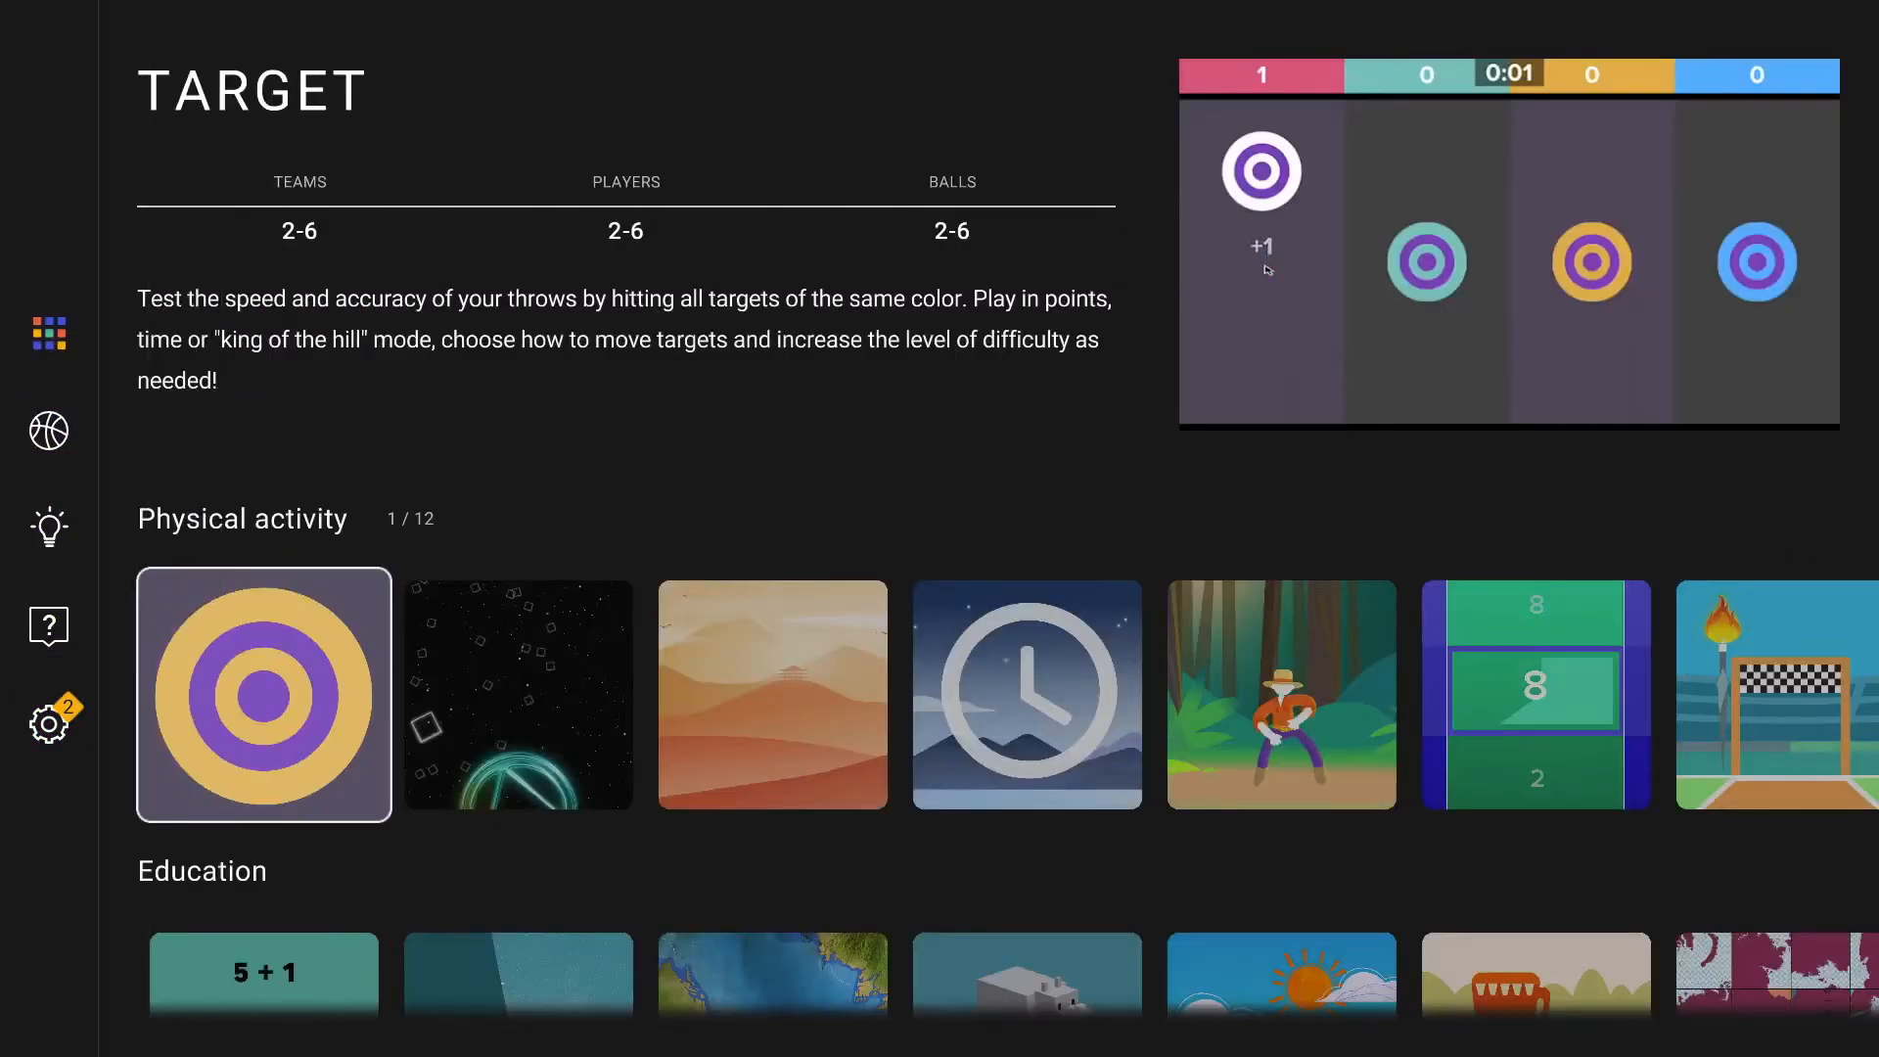
{"action": "left_click", "coordinate": [262, 981]}
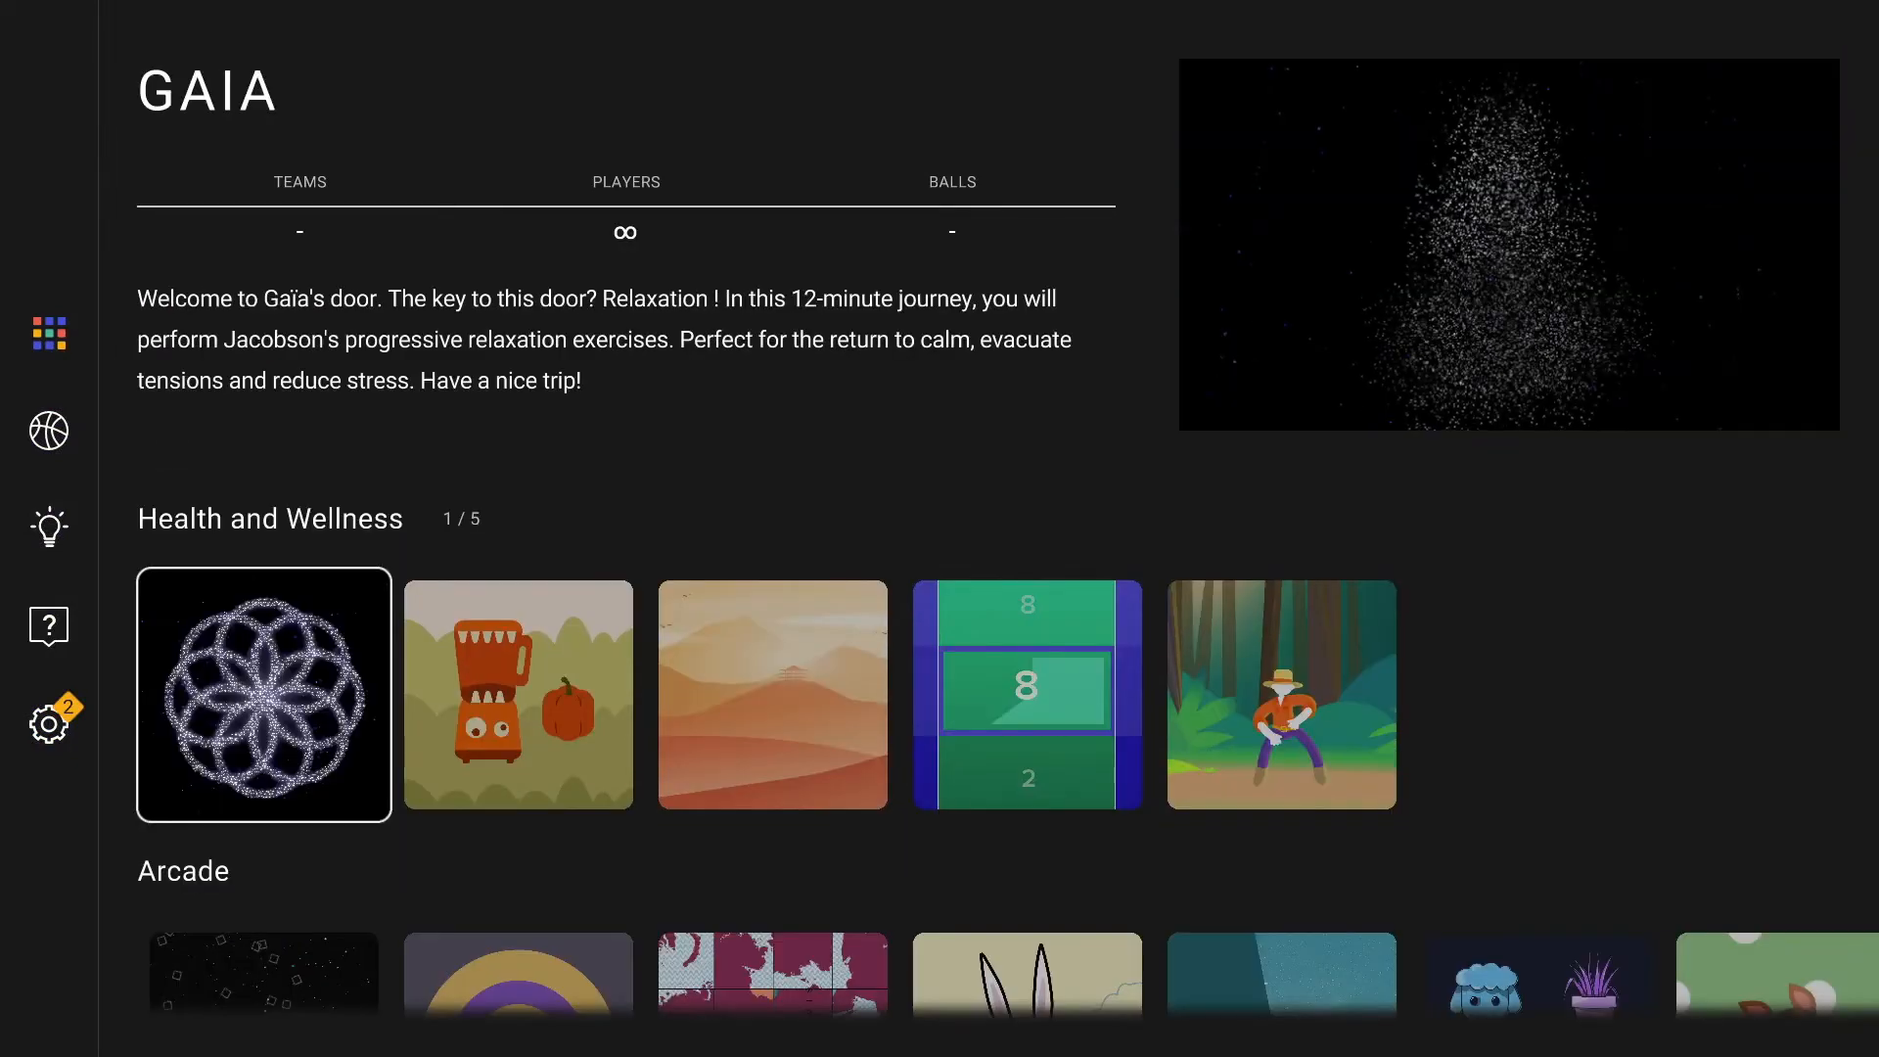
Step: Move to the Arcade applications, then into the Free Play game grid
{"action": "left_click", "coordinate": [264, 971]}
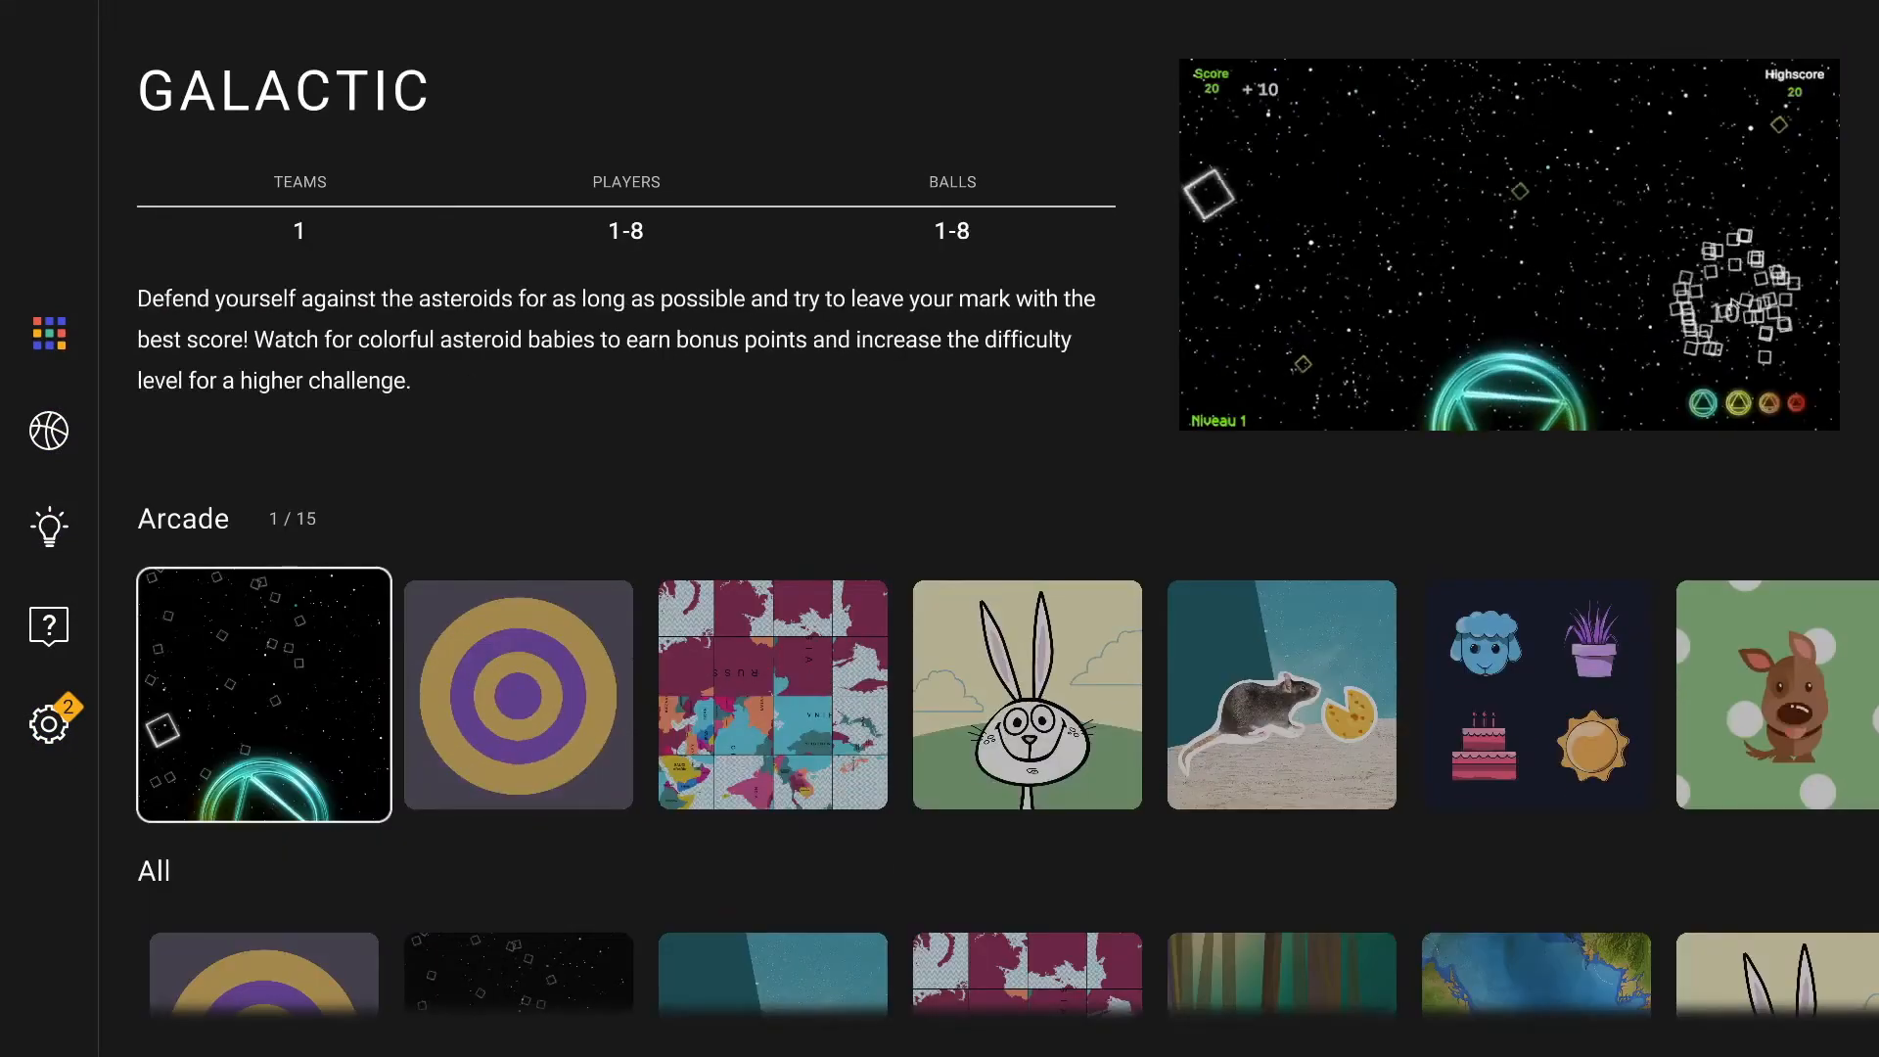
{"action": "left_click", "coordinate": [516, 695]}
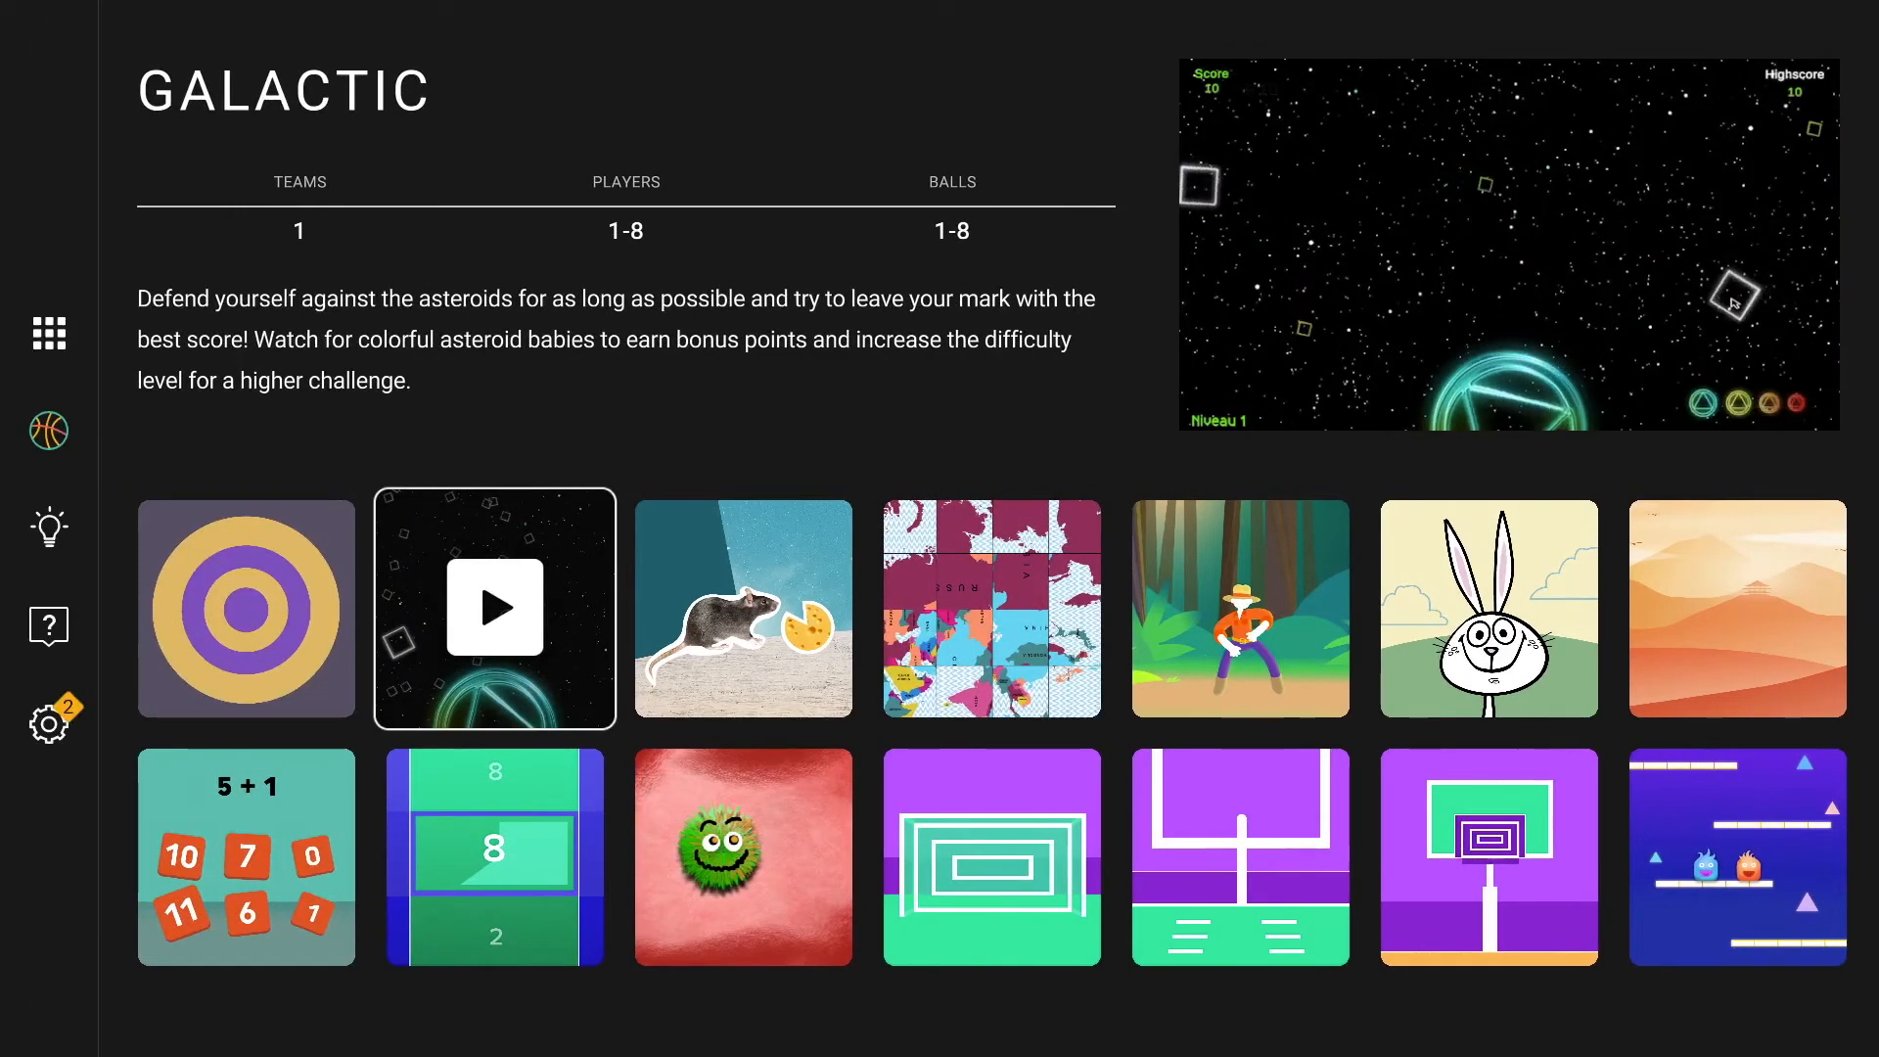
Step: Preview the Dunk, Swët and addition math games, bringing up the labelled navigation menu
{"action": "left_click", "coordinate": [1488, 856]}
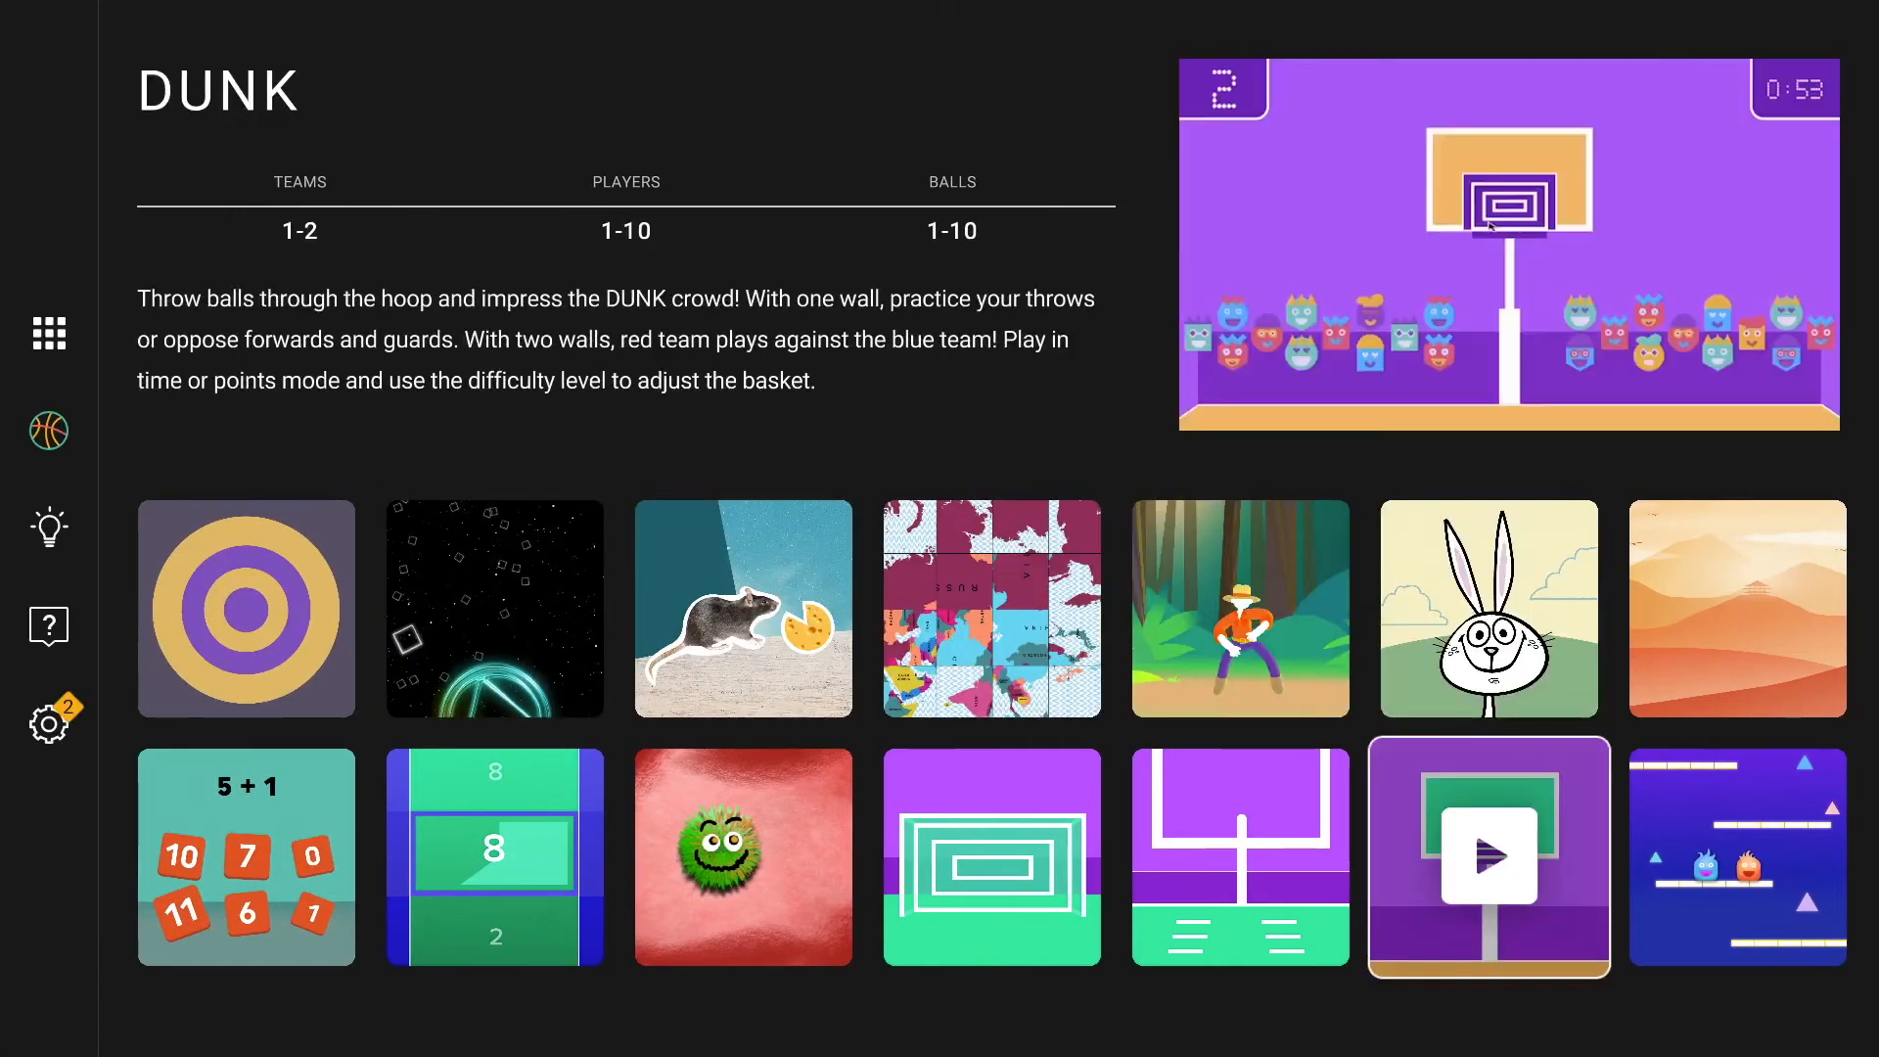
{"action": "left_click", "coordinate": [494, 855]}
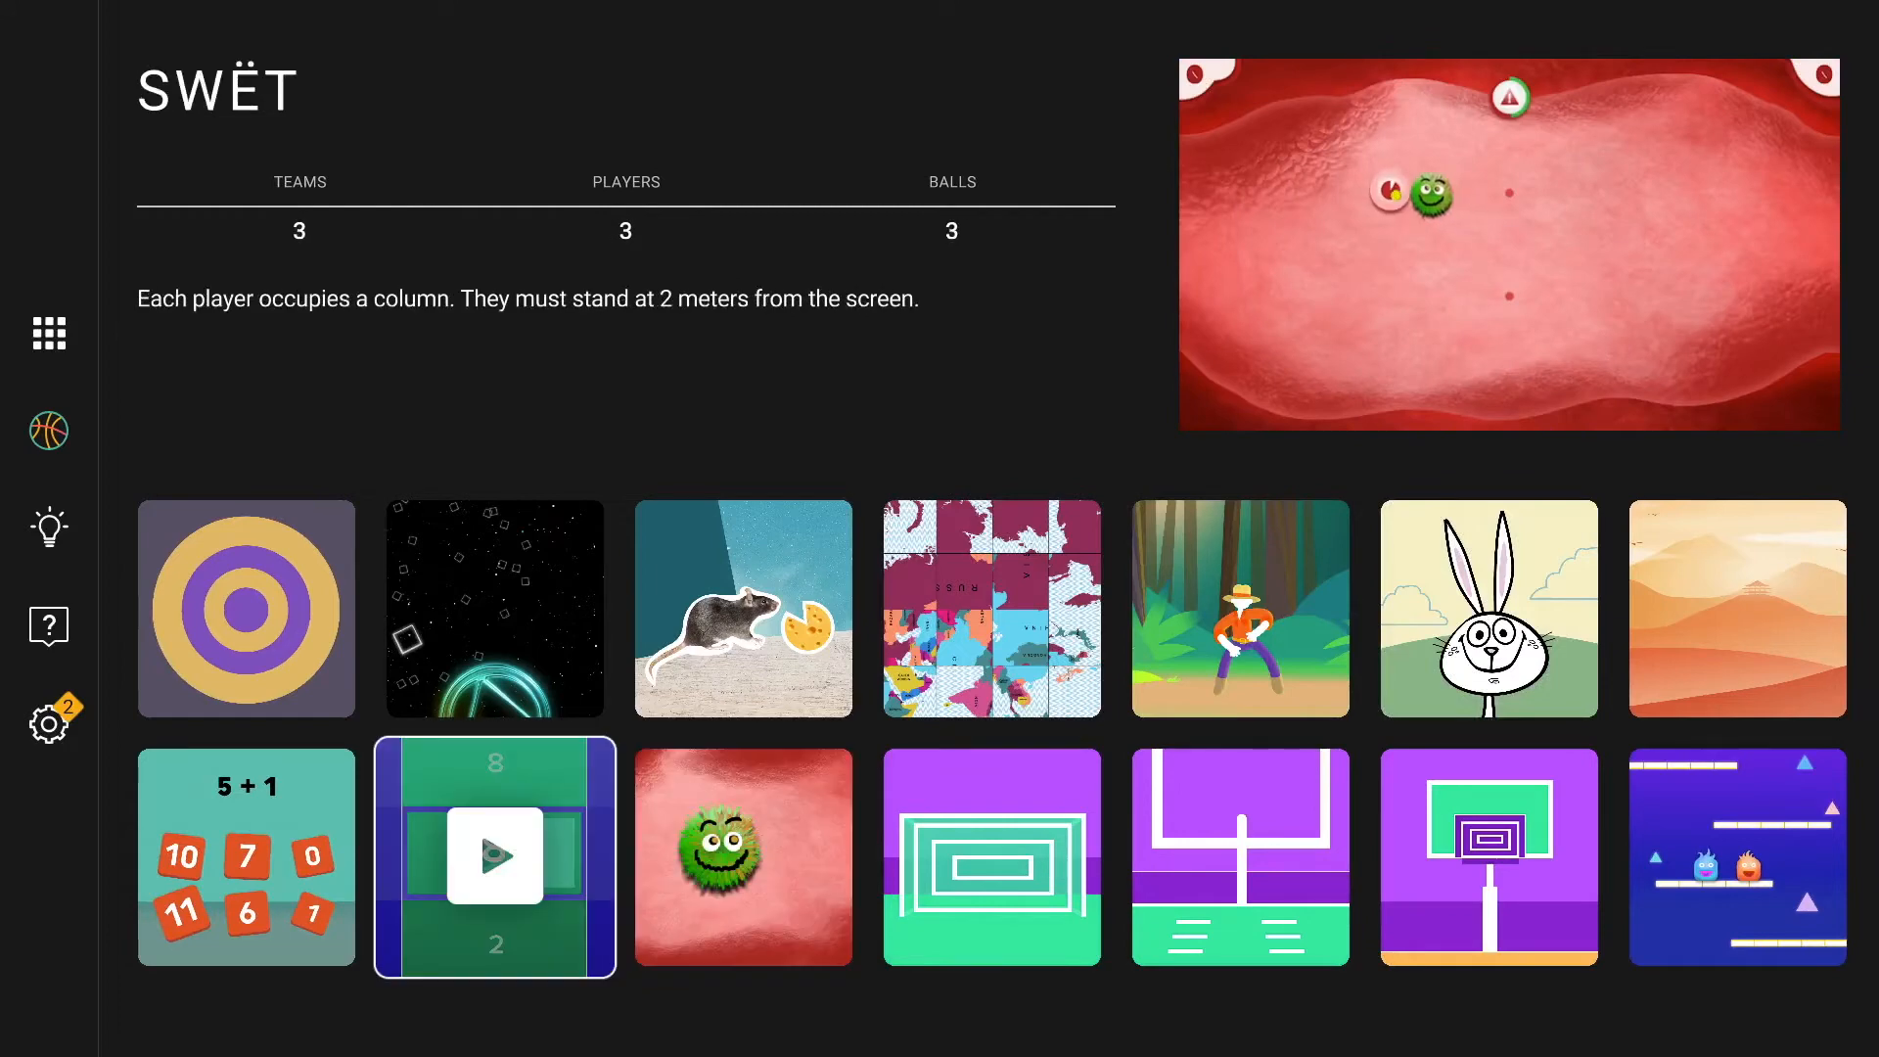
{"action": "left_click", "coordinate": [49, 527]}
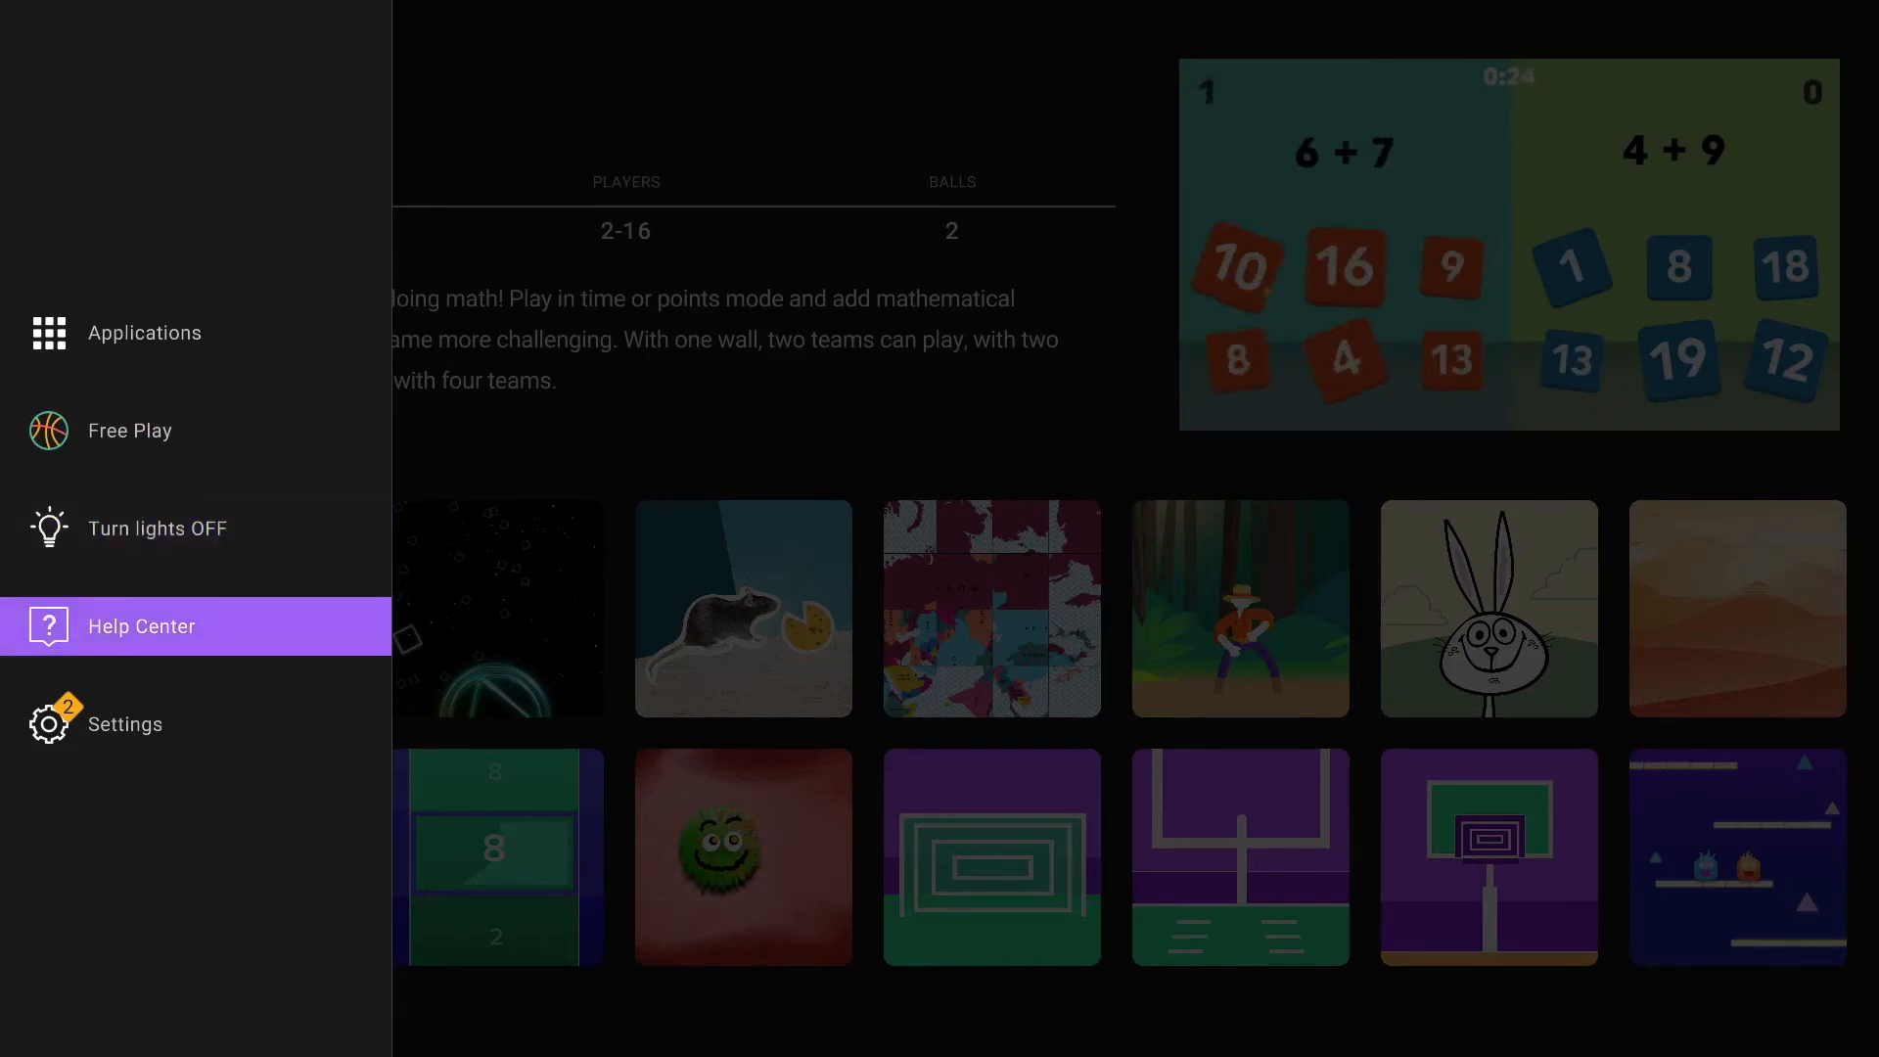
Step: Browse the Help Center's Tutorials and Technical Support pages, then go to Settings
{"action": "left_click", "coordinate": [139, 624]}
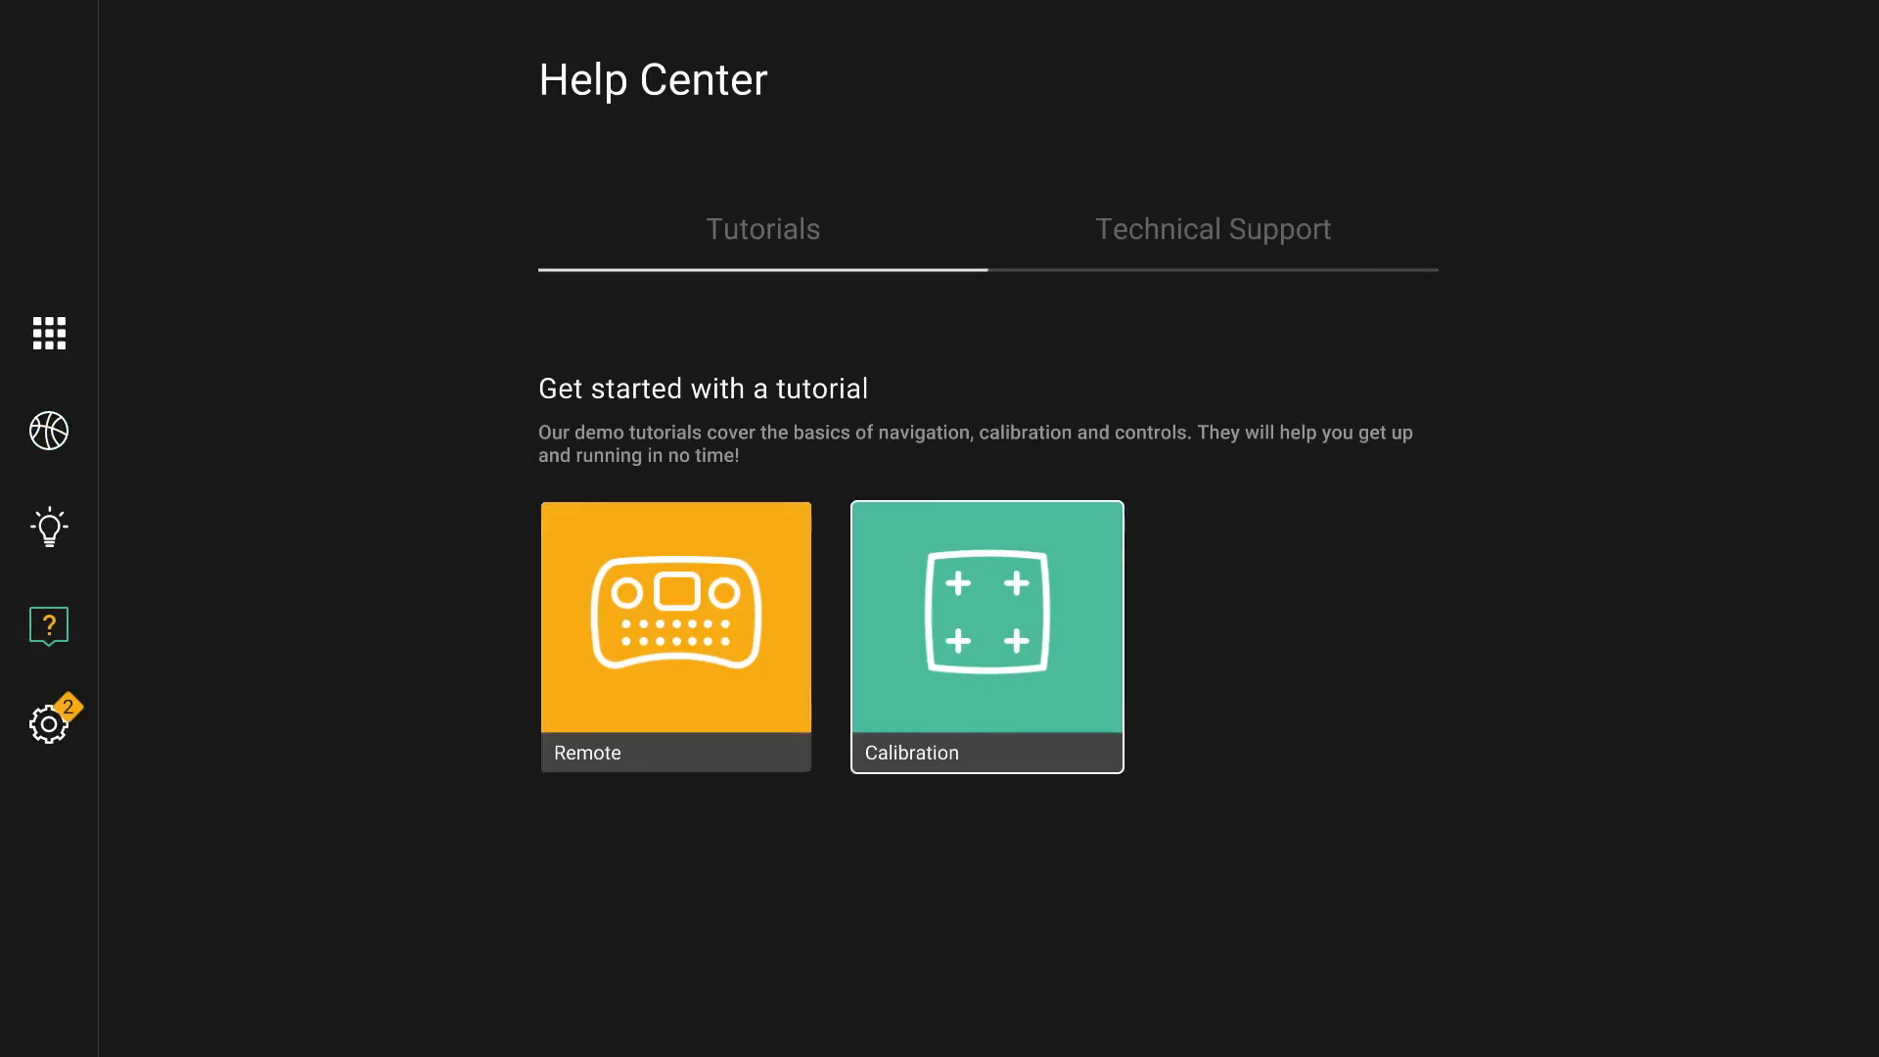
{"action": "left_click", "coordinate": [1211, 229]}
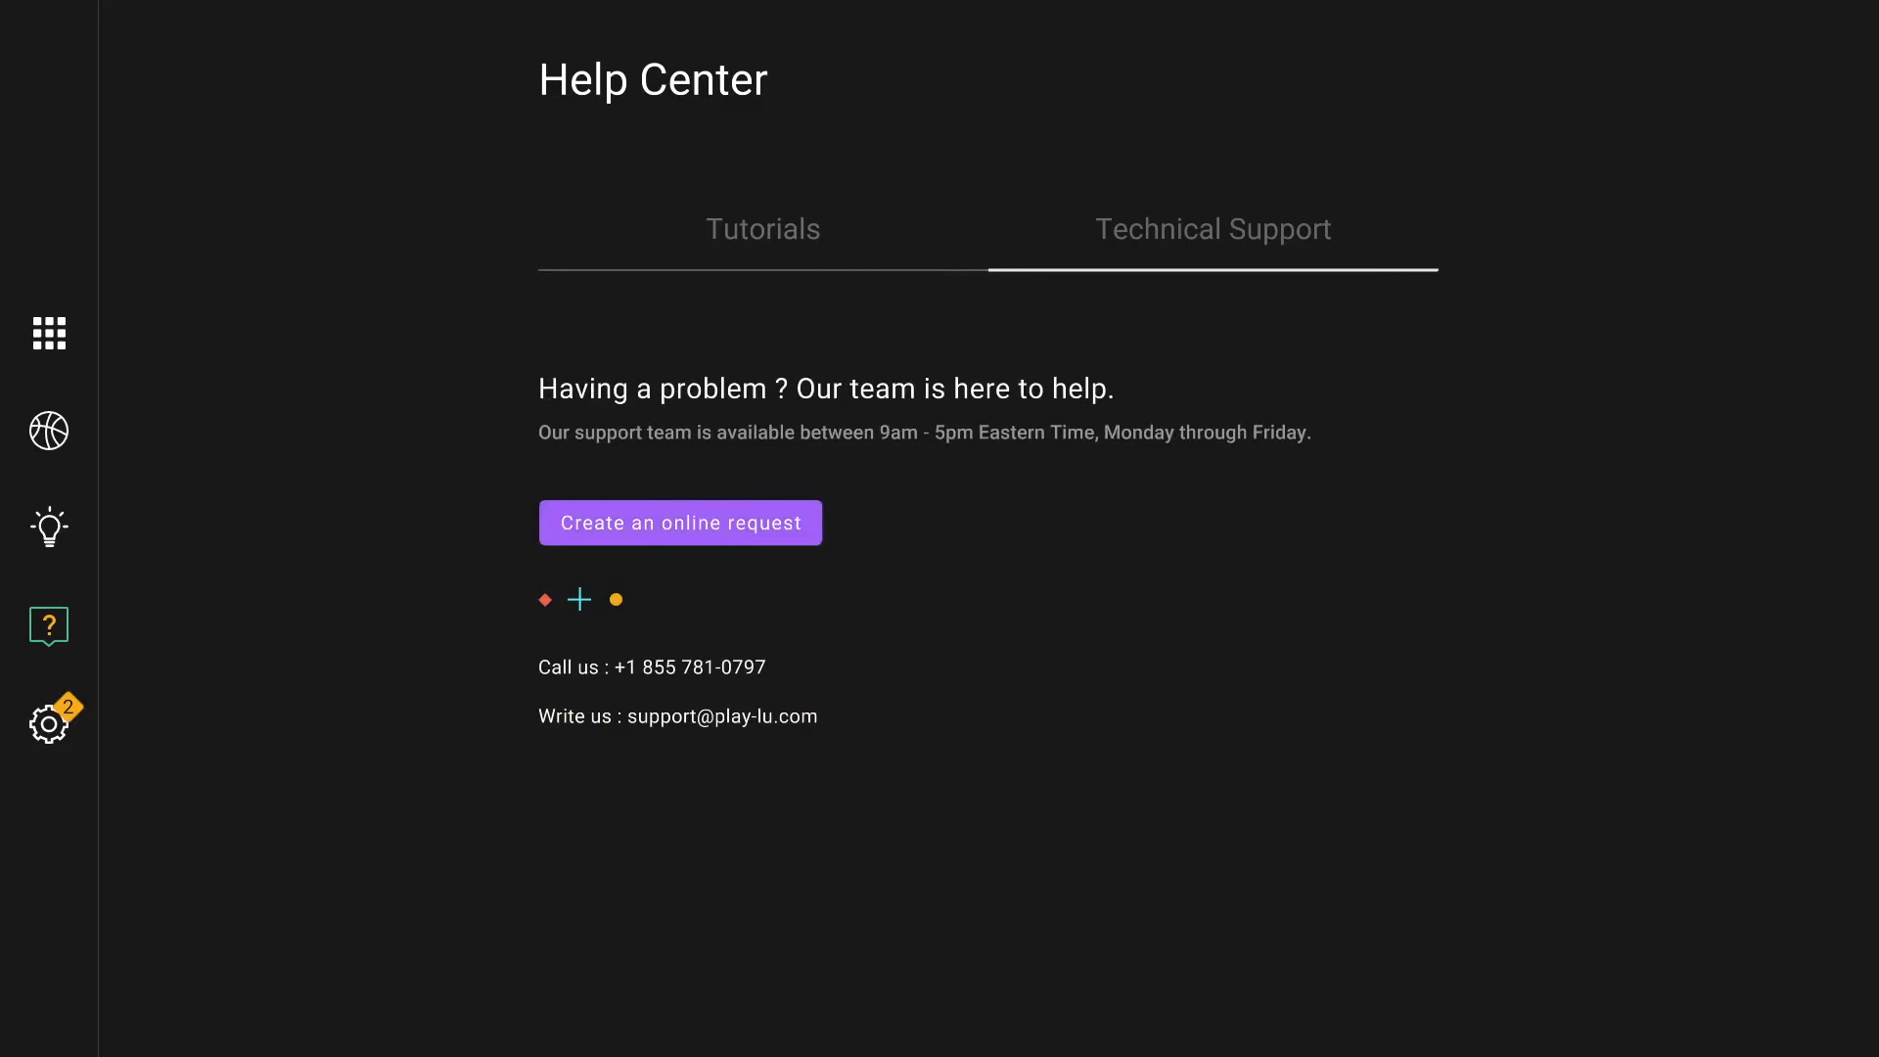
{"action": "left_click", "coordinate": [762, 229]}
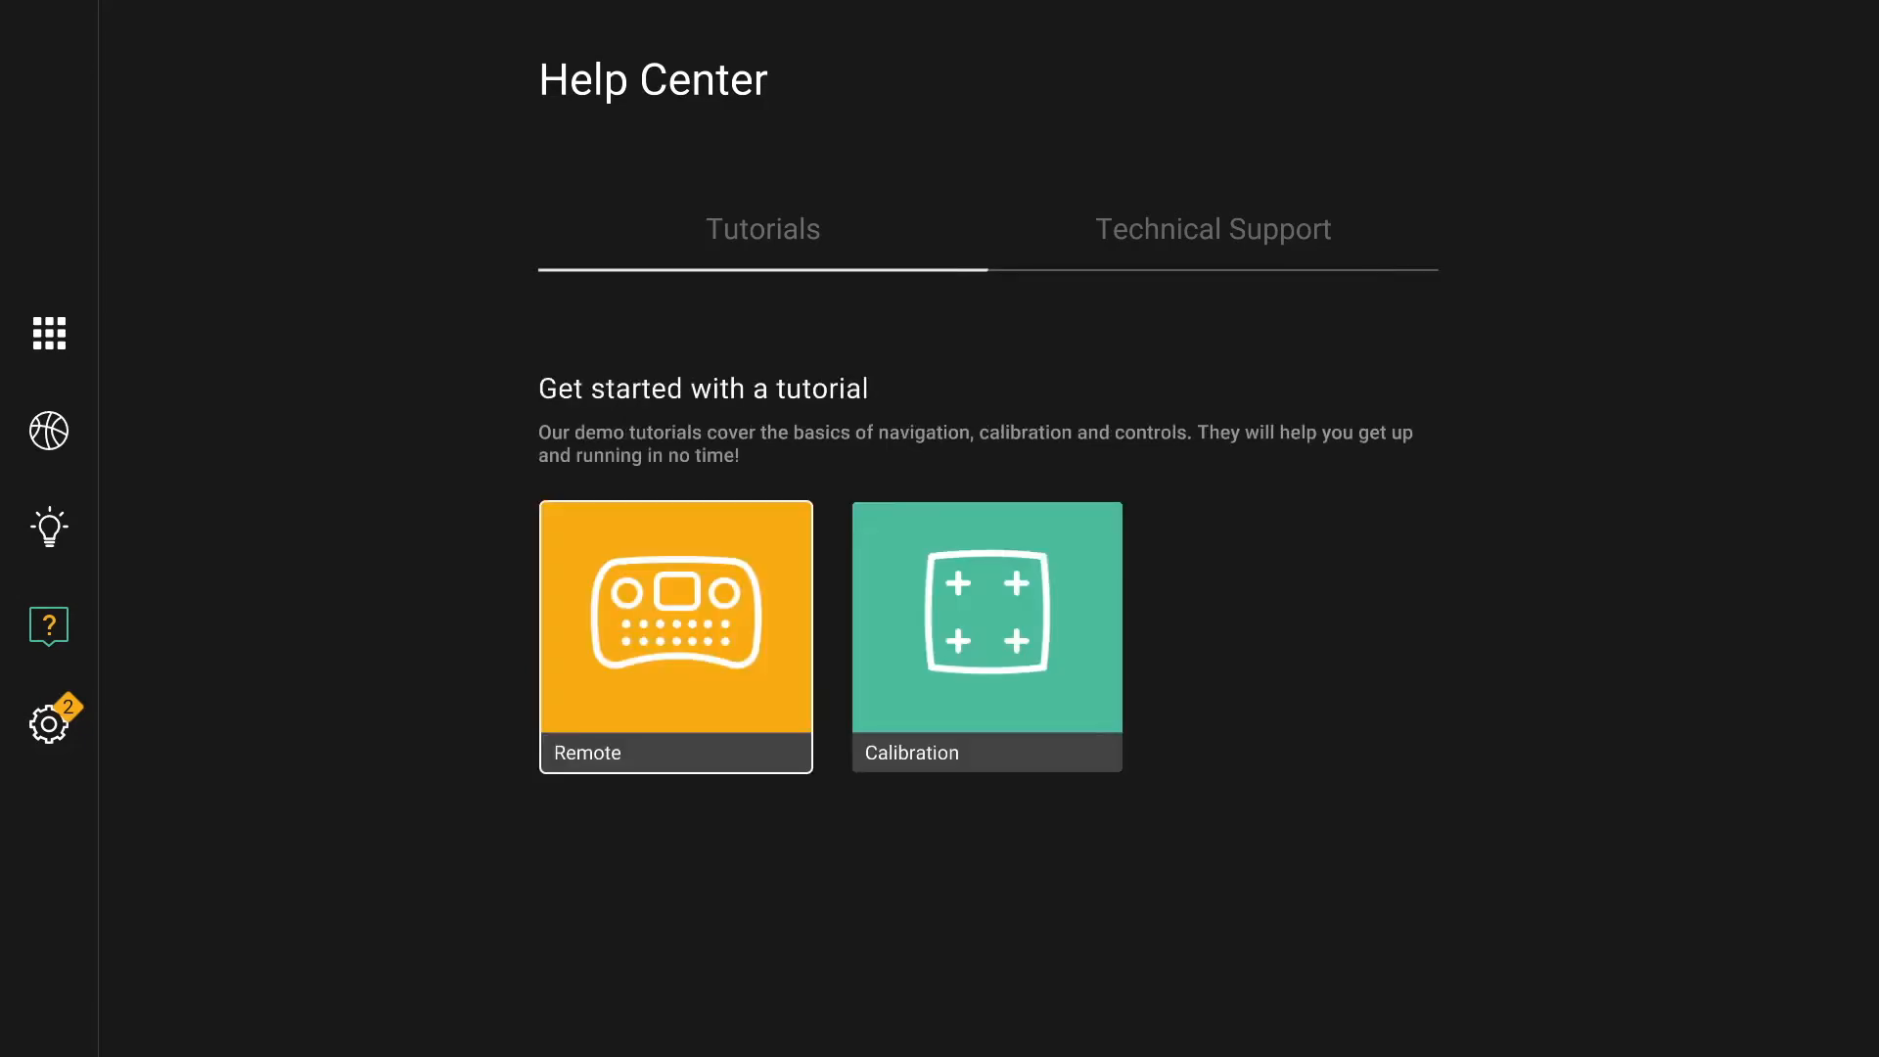
{"action": "left_click", "coordinate": [47, 722]}
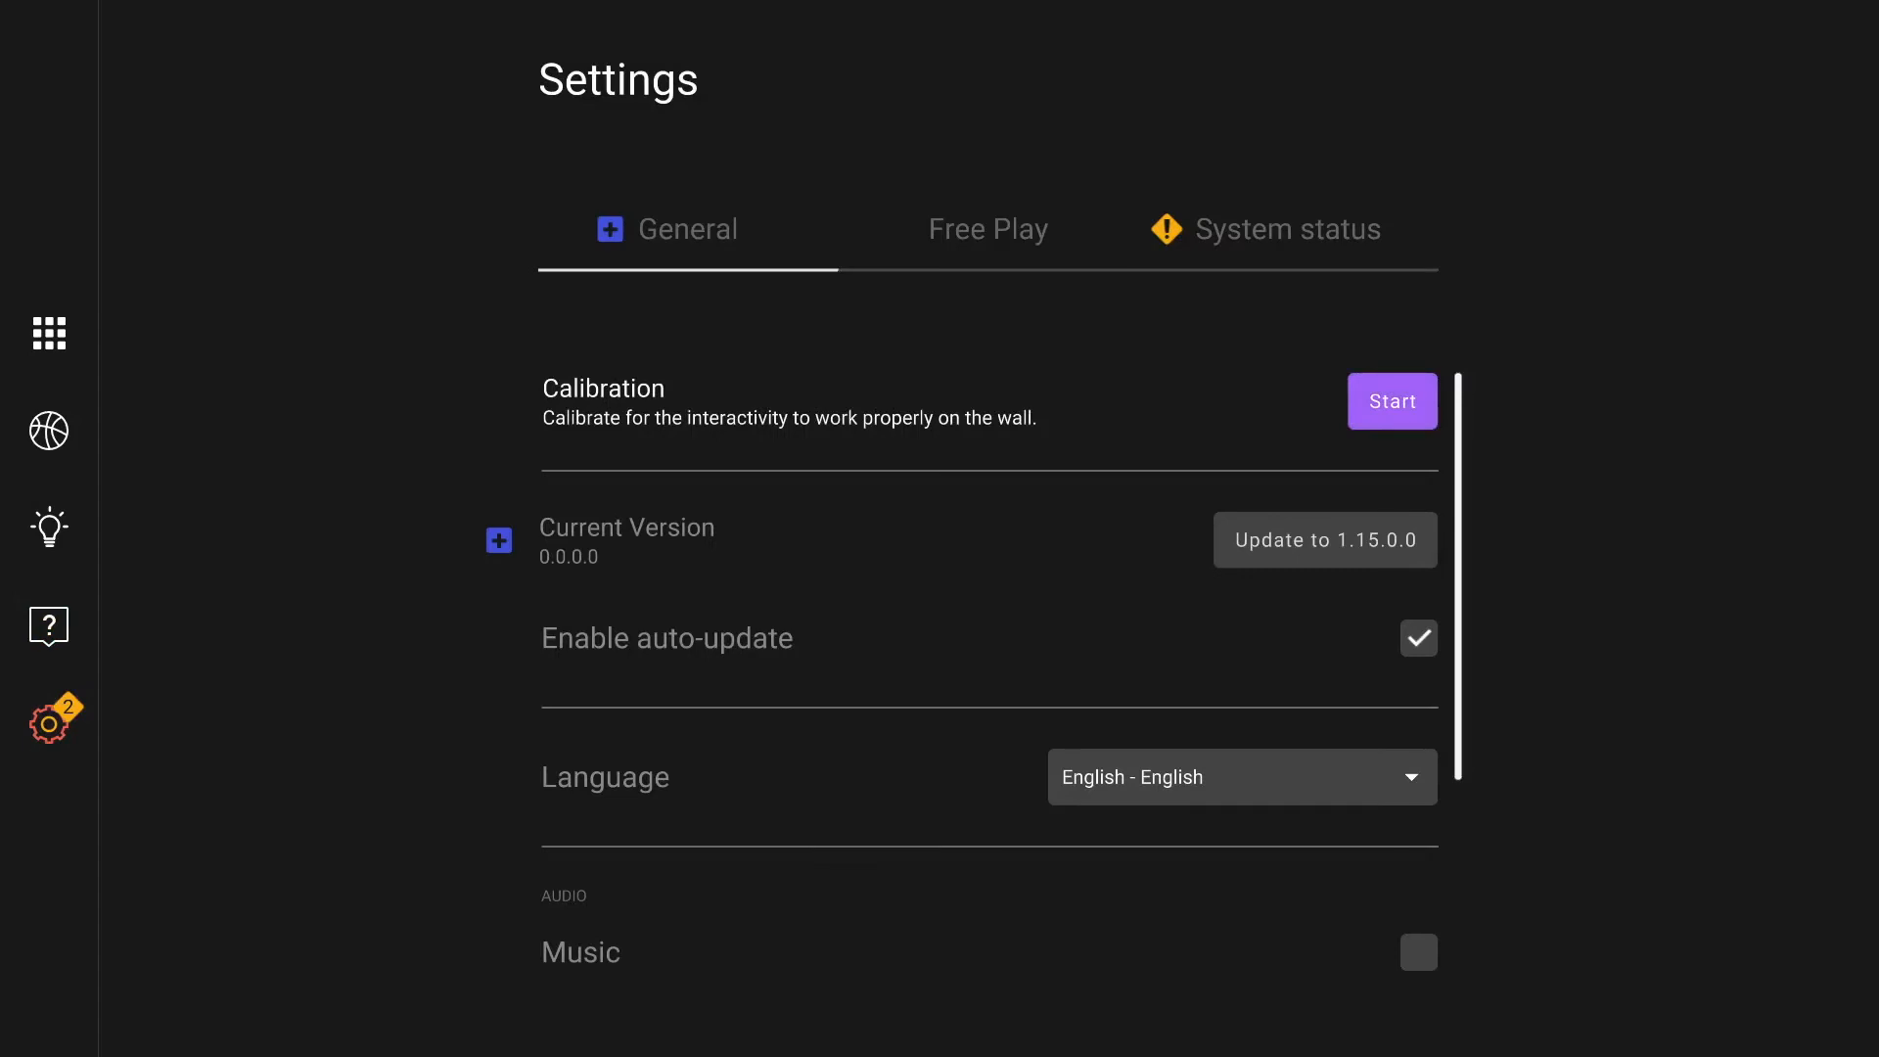
Step: Scroll the General settings down to Restart system, then switch to the Free Play settings
{"action": "left_click", "coordinate": [1392, 401]}
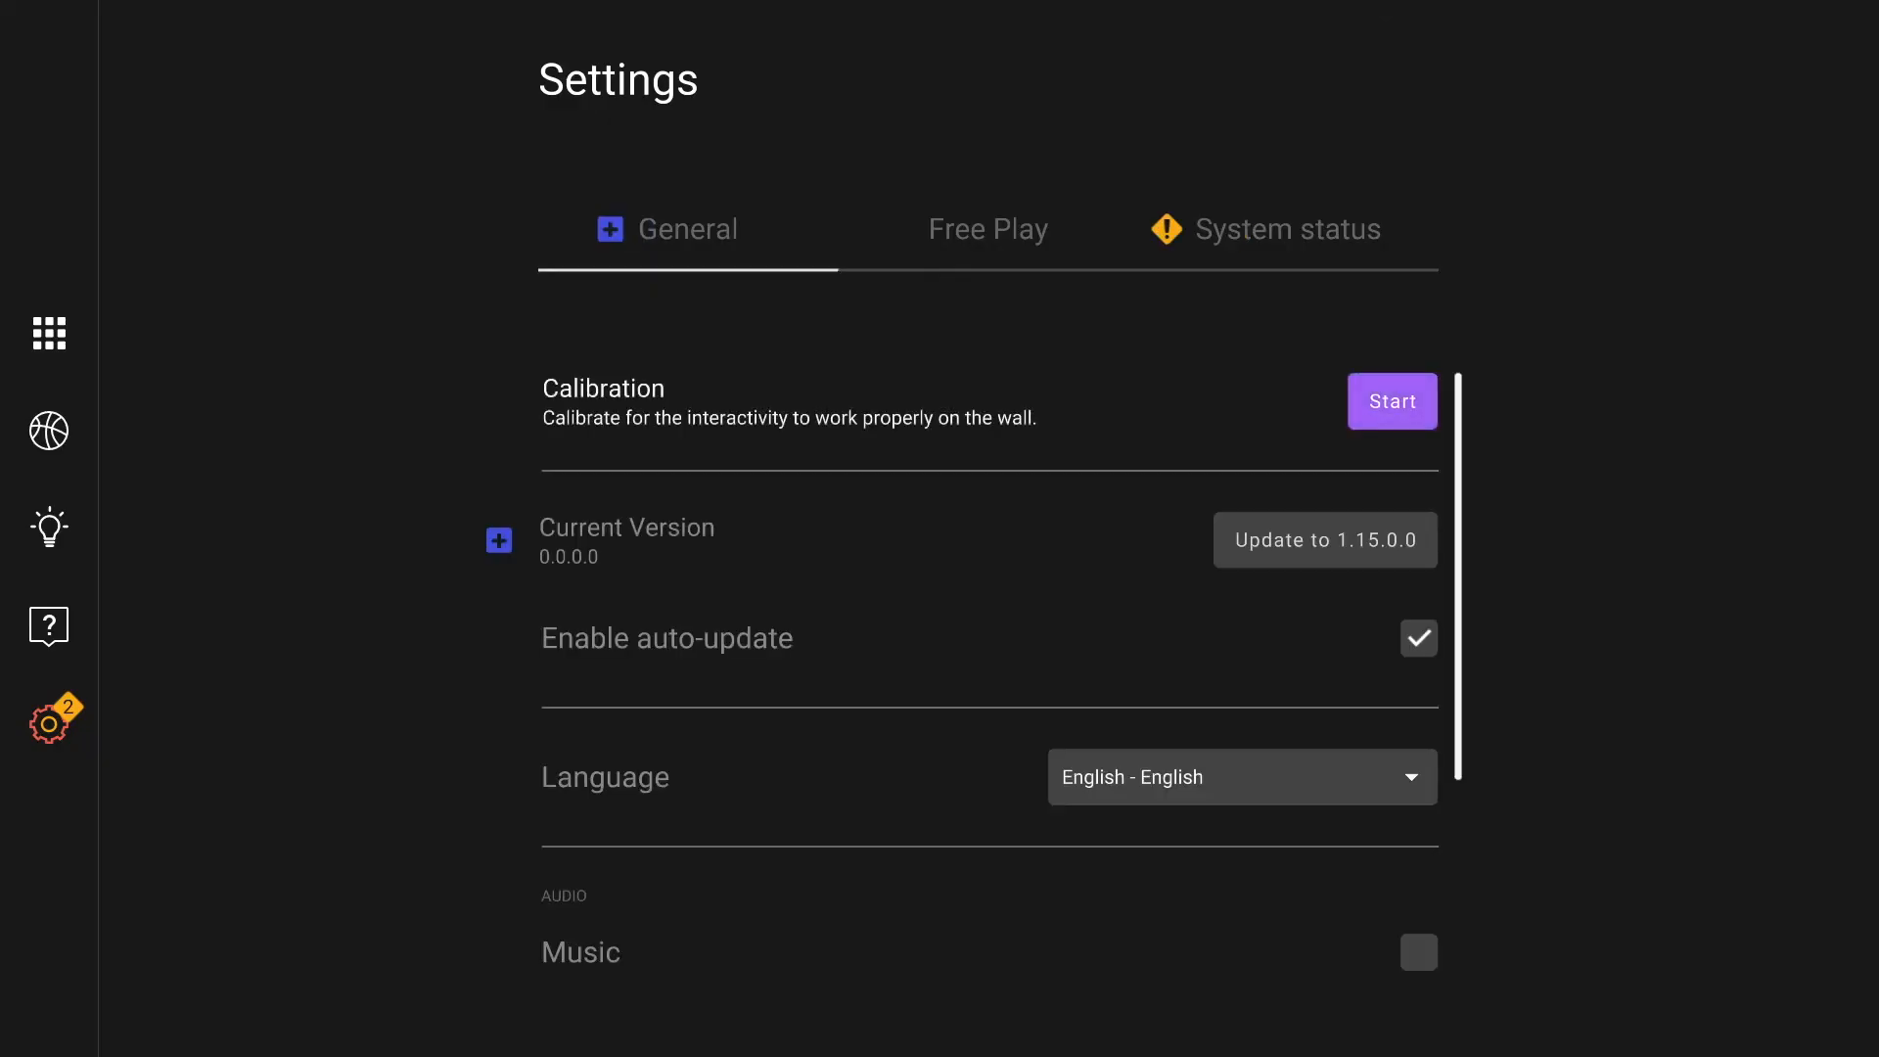
{"action": "left_click", "coordinate": [1417, 638]}
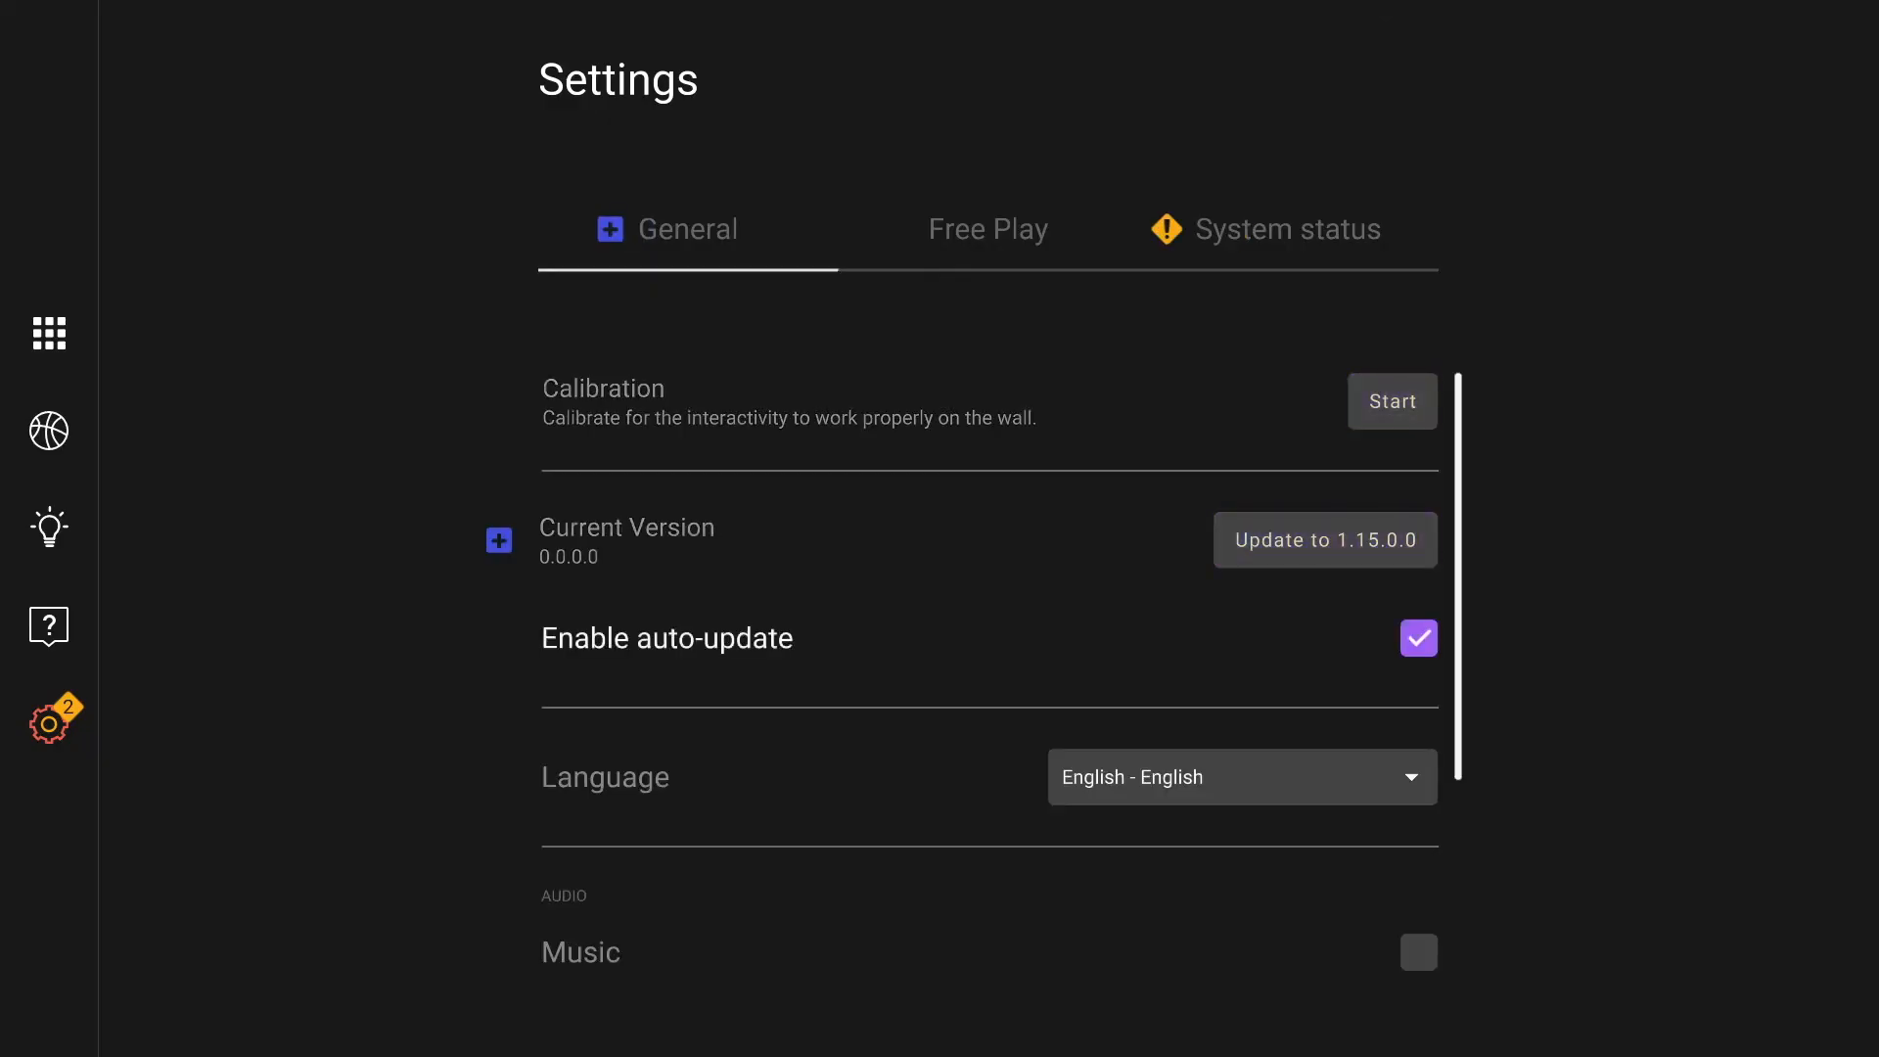
{"action": "scroll", "scroll_direction": "down", "scroll_amount": 3}
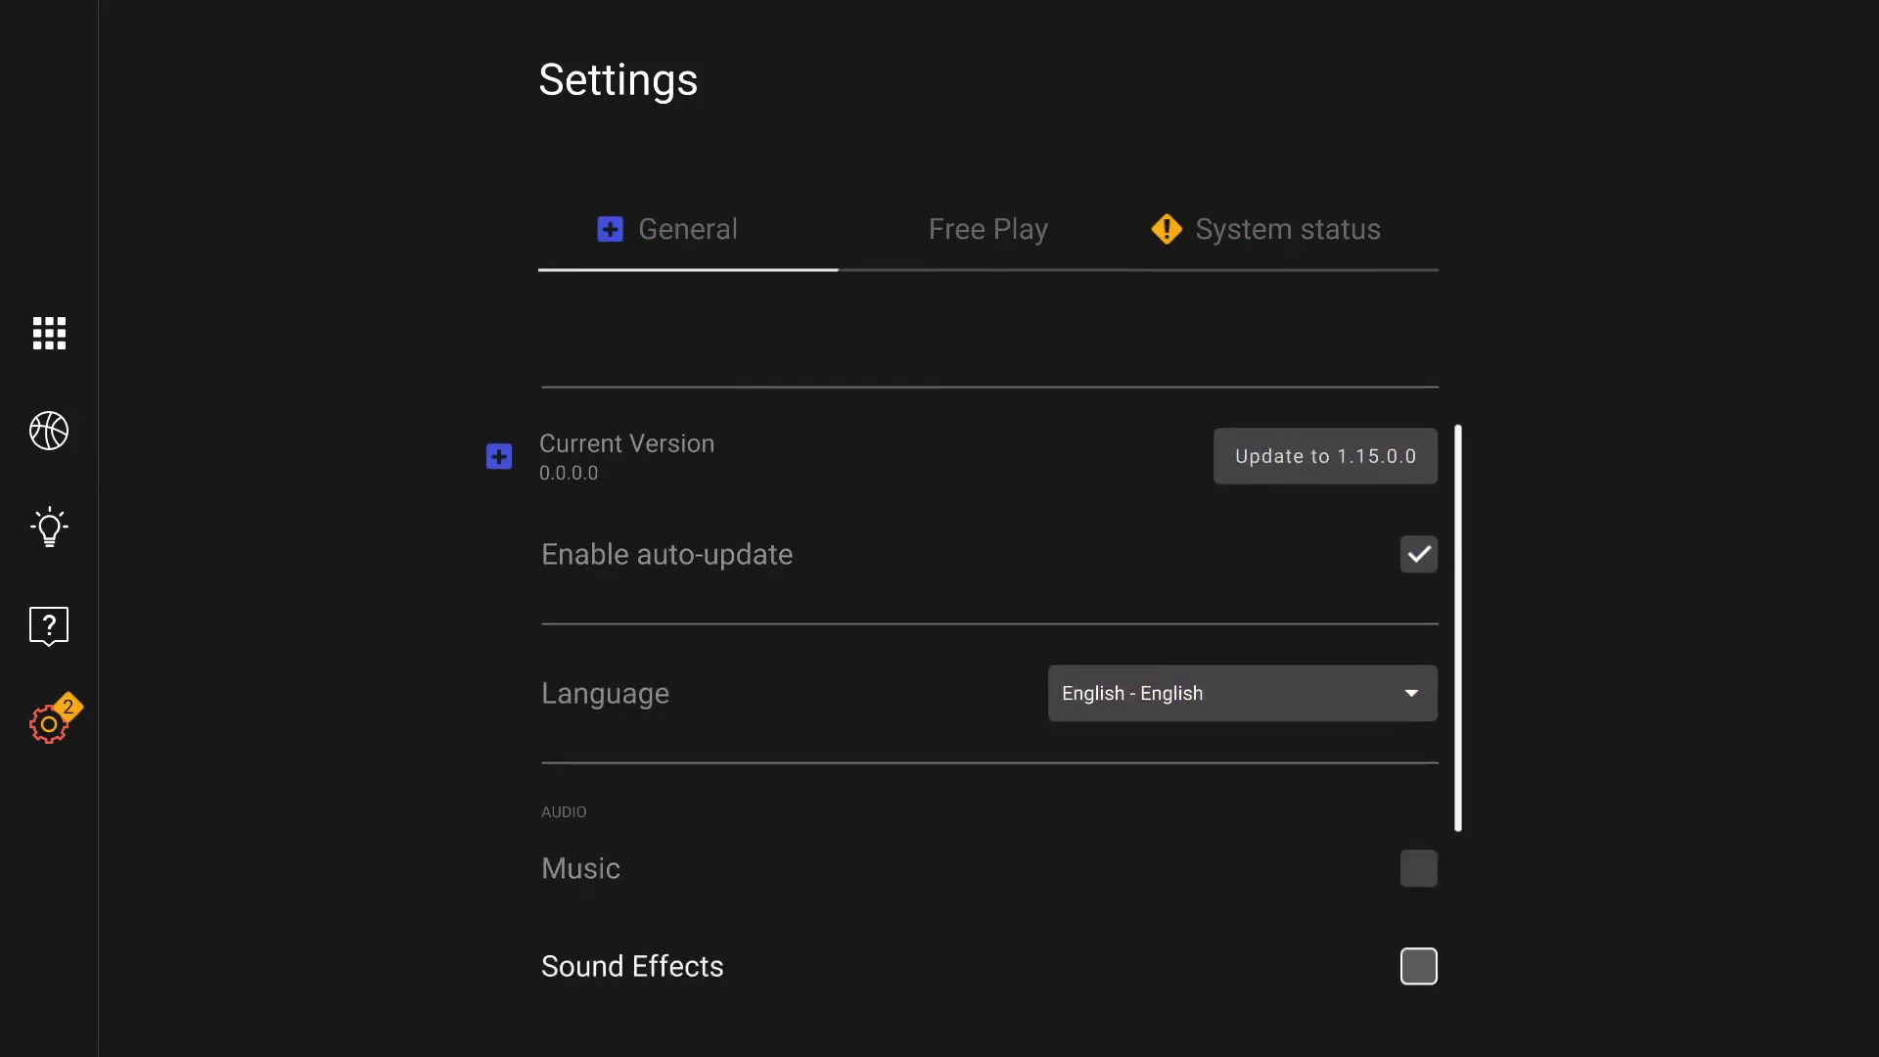
{"action": "scroll", "scroll_direction": "down", "scroll_amount": 3}
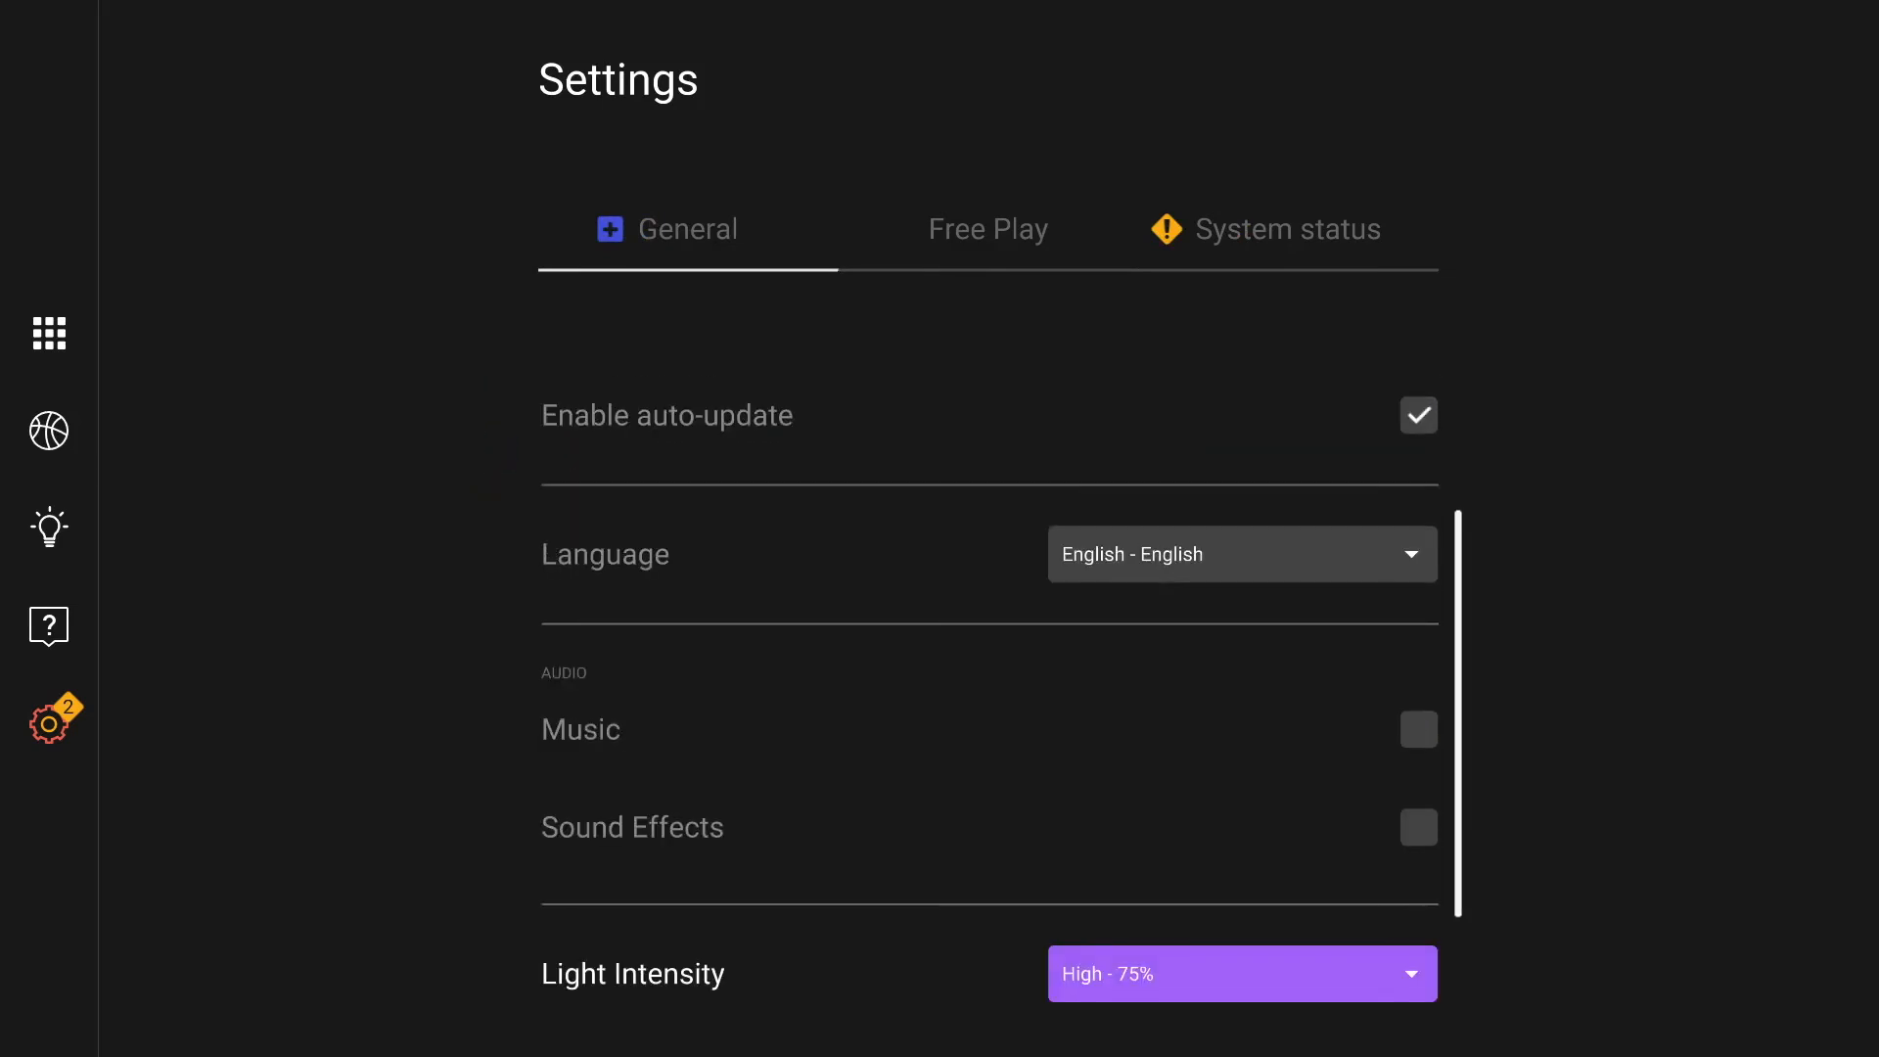
{"action": "scroll", "scroll_direction": "down", "scroll_amount": 3}
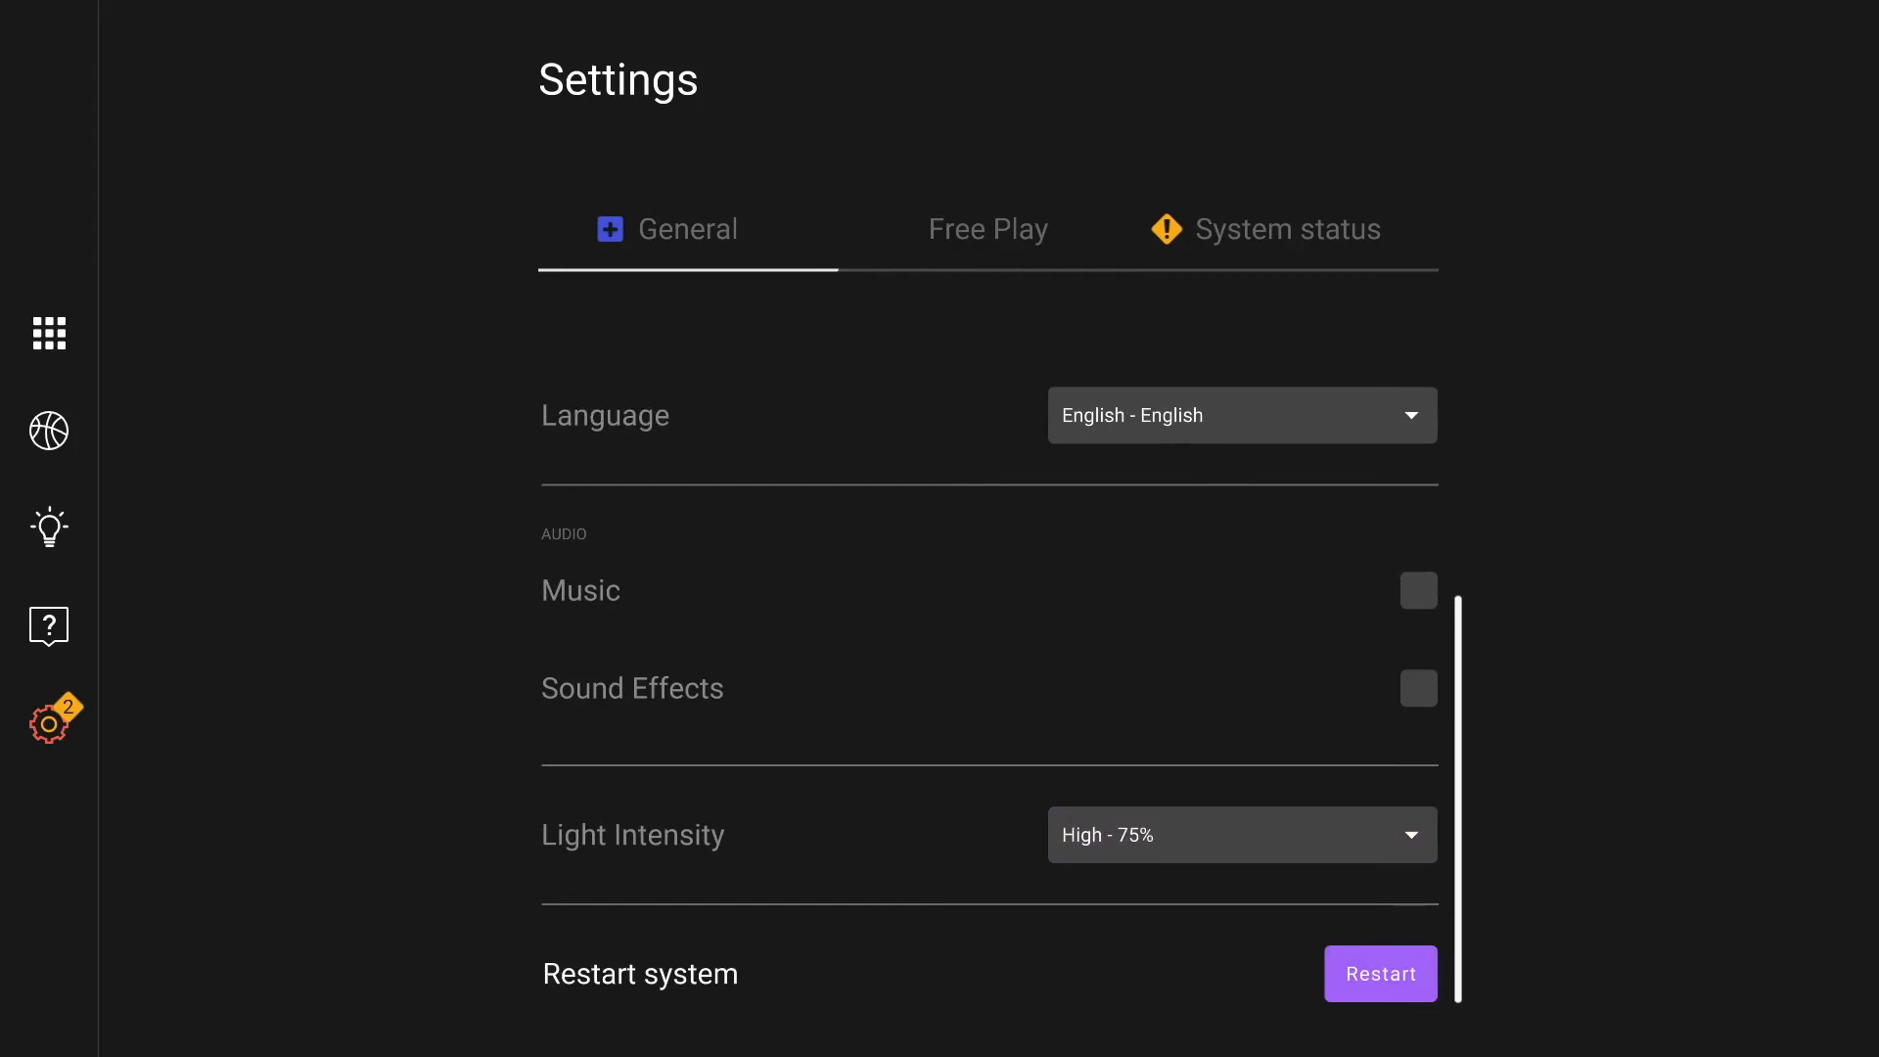
{"action": "left_click", "coordinate": [986, 230]}
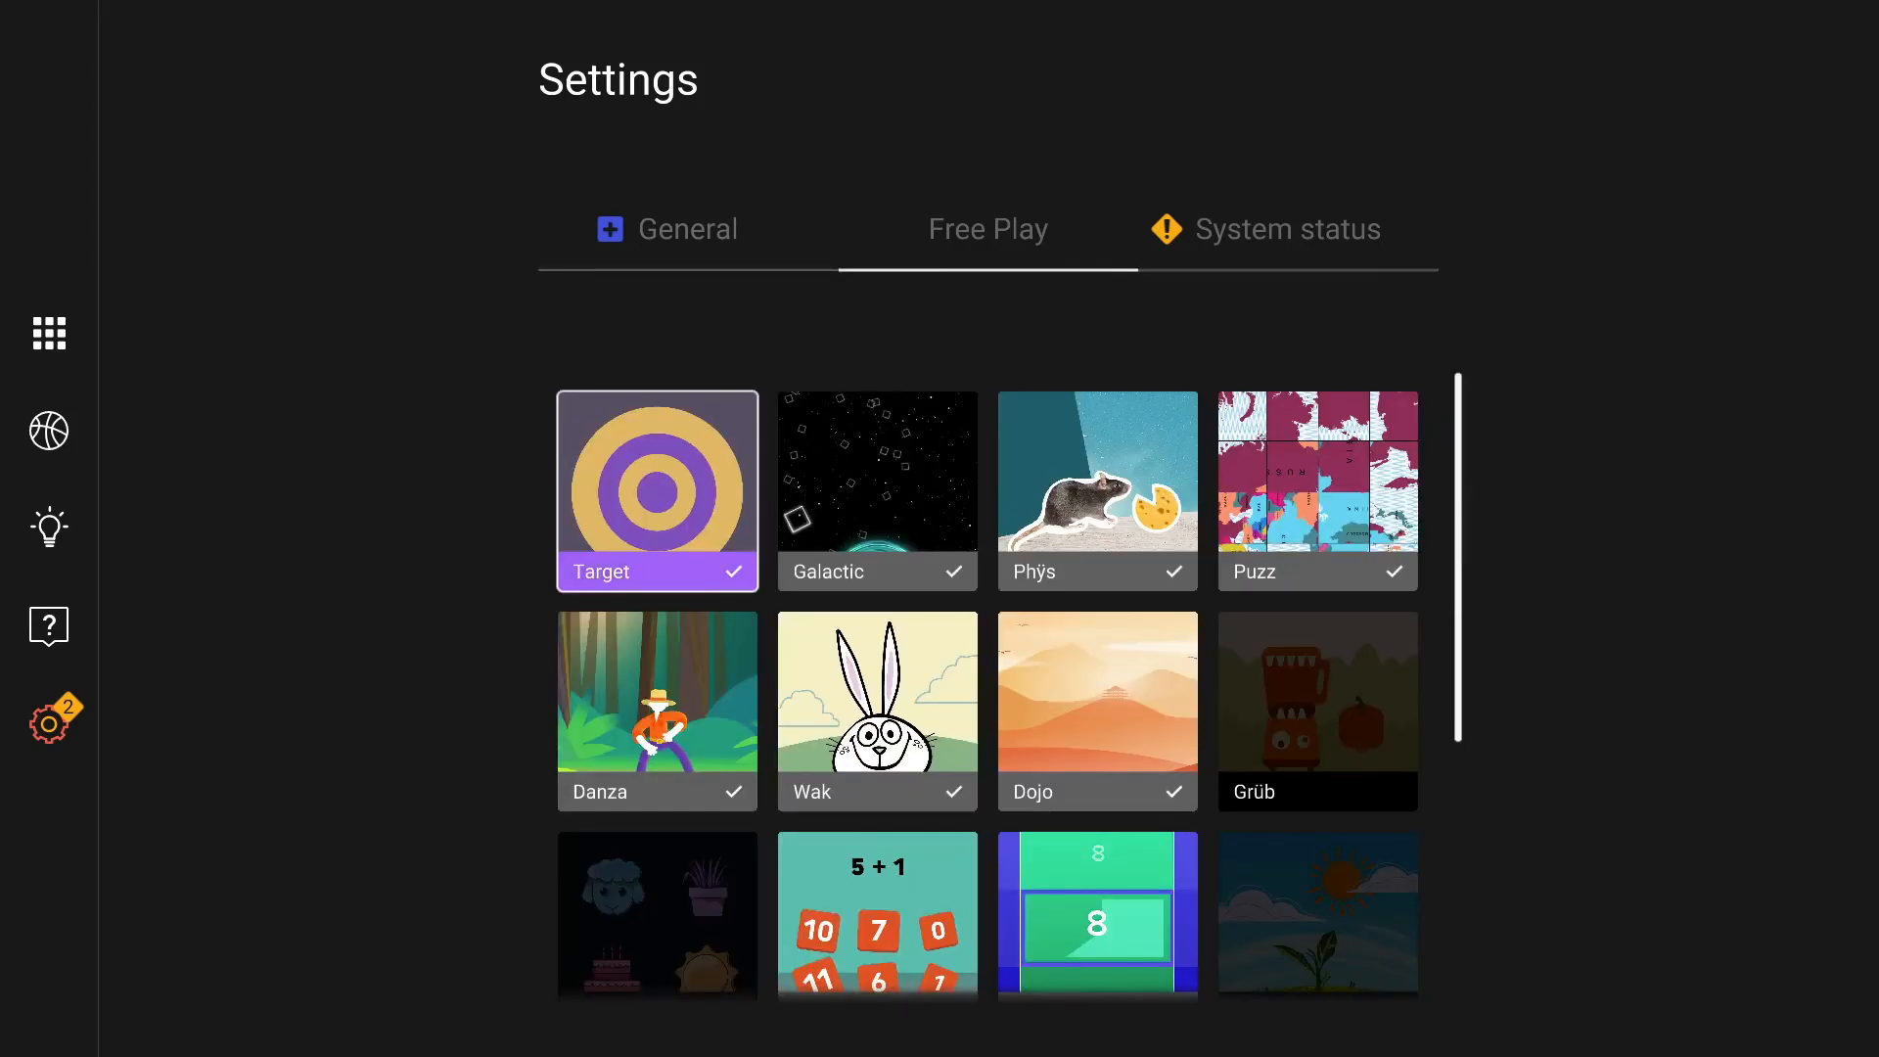
Step: Include Grüb and drop Dojo and Danza from free play, then view System status with its lighting fault
{"action": "left_click", "coordinate": [877, 489]}
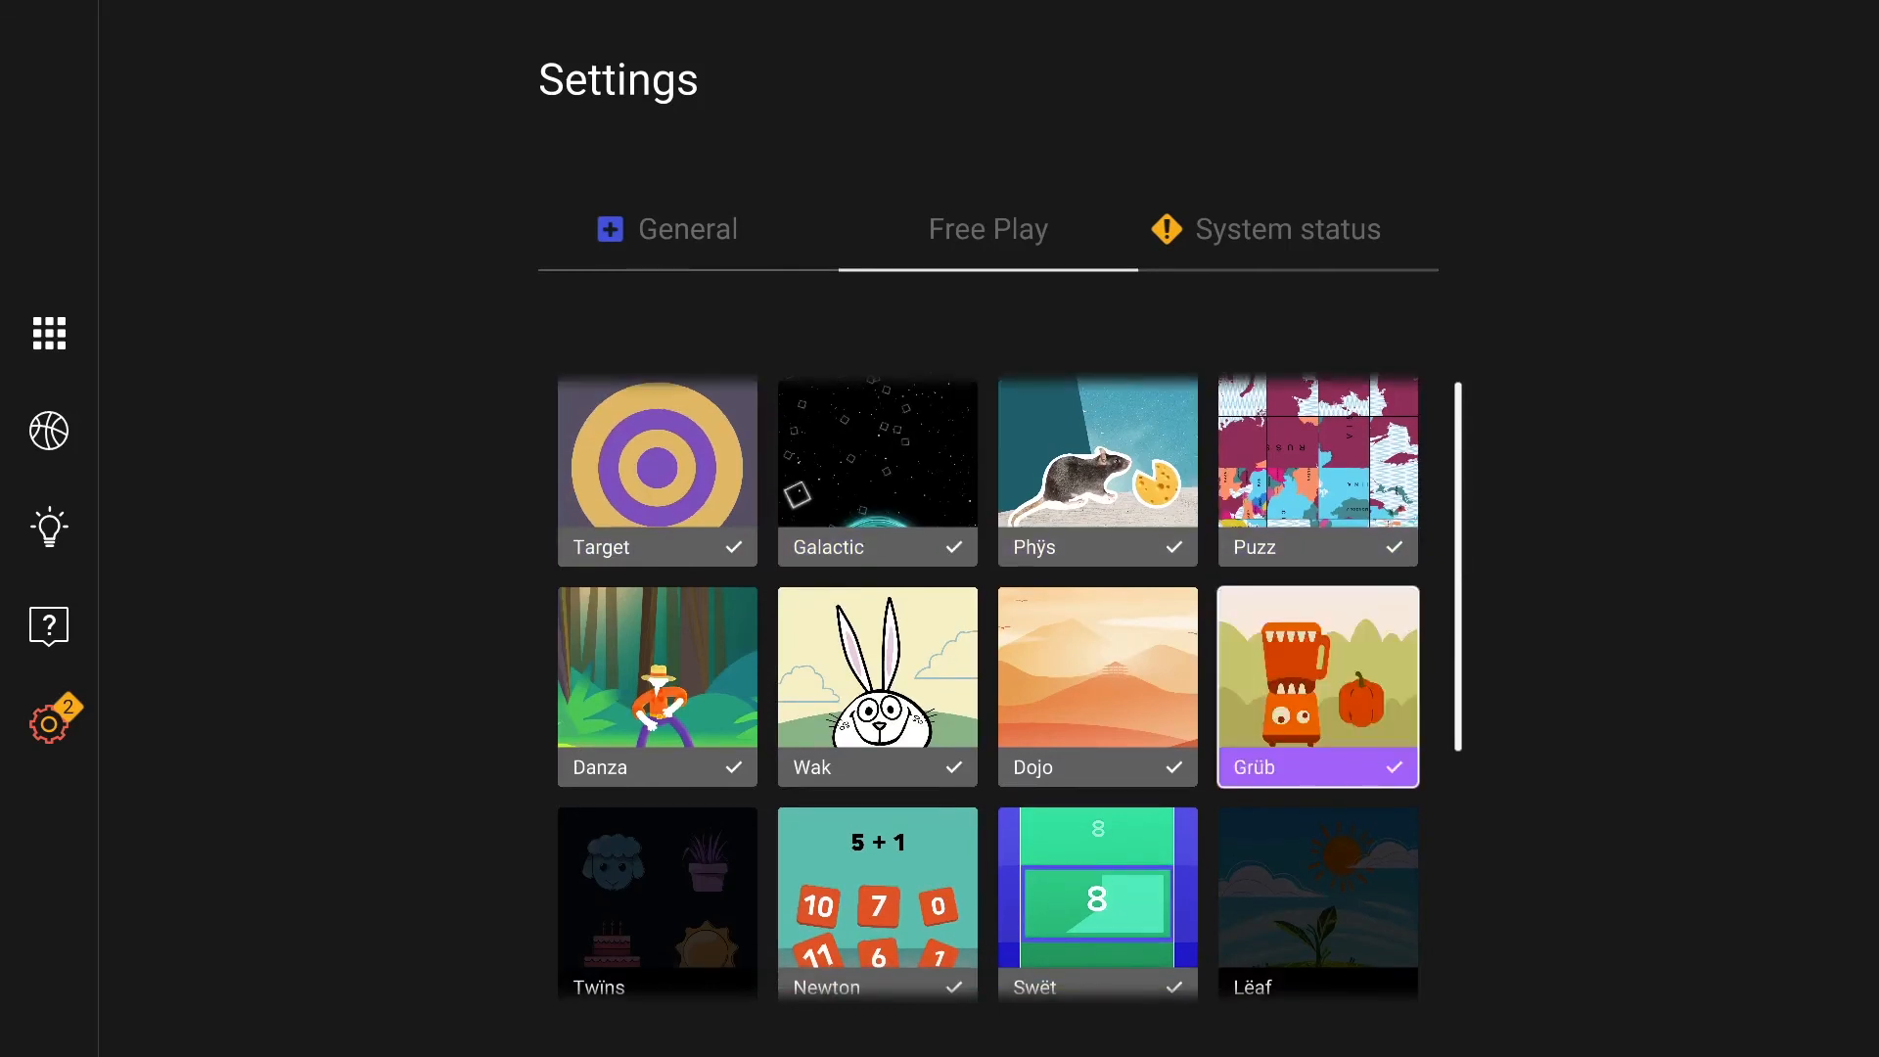
{"action": "scroll", "scroll_direction": "down", "scroll_amount": 3}
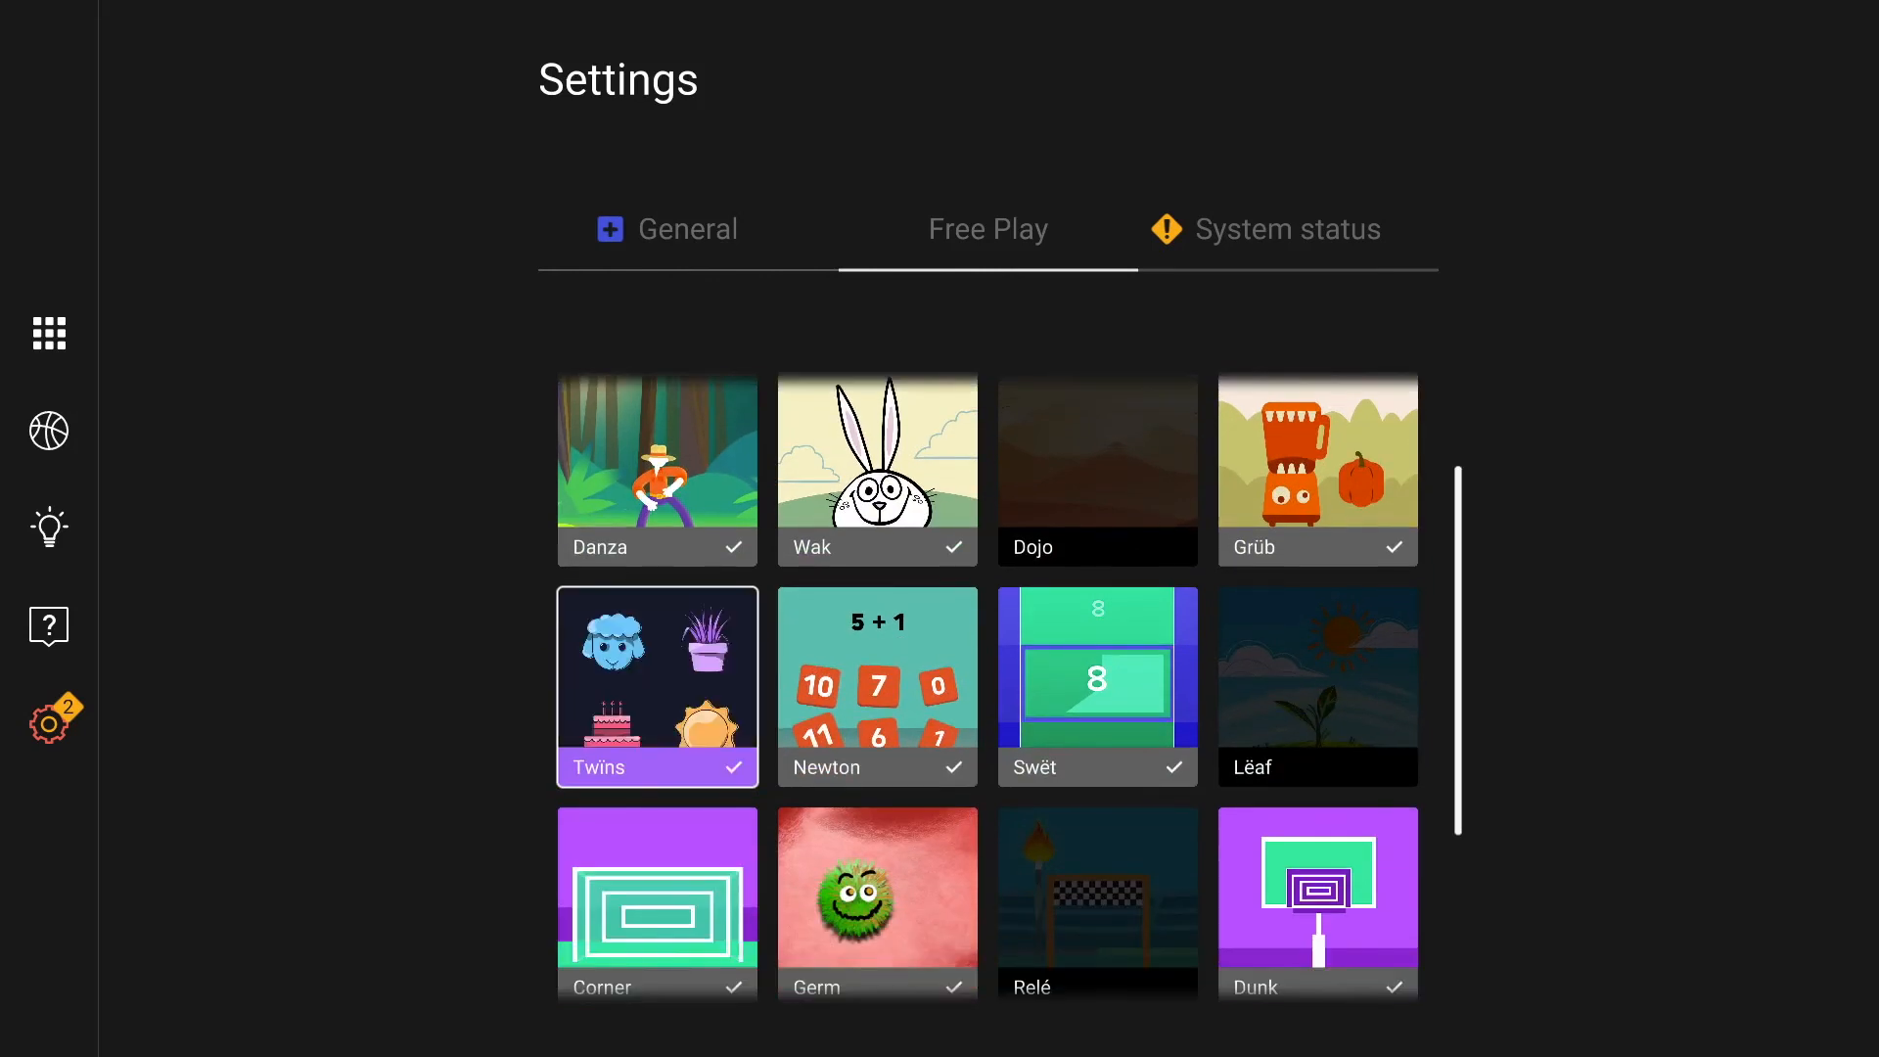
{"action": "left_click", "coordinate": [658, 470]}
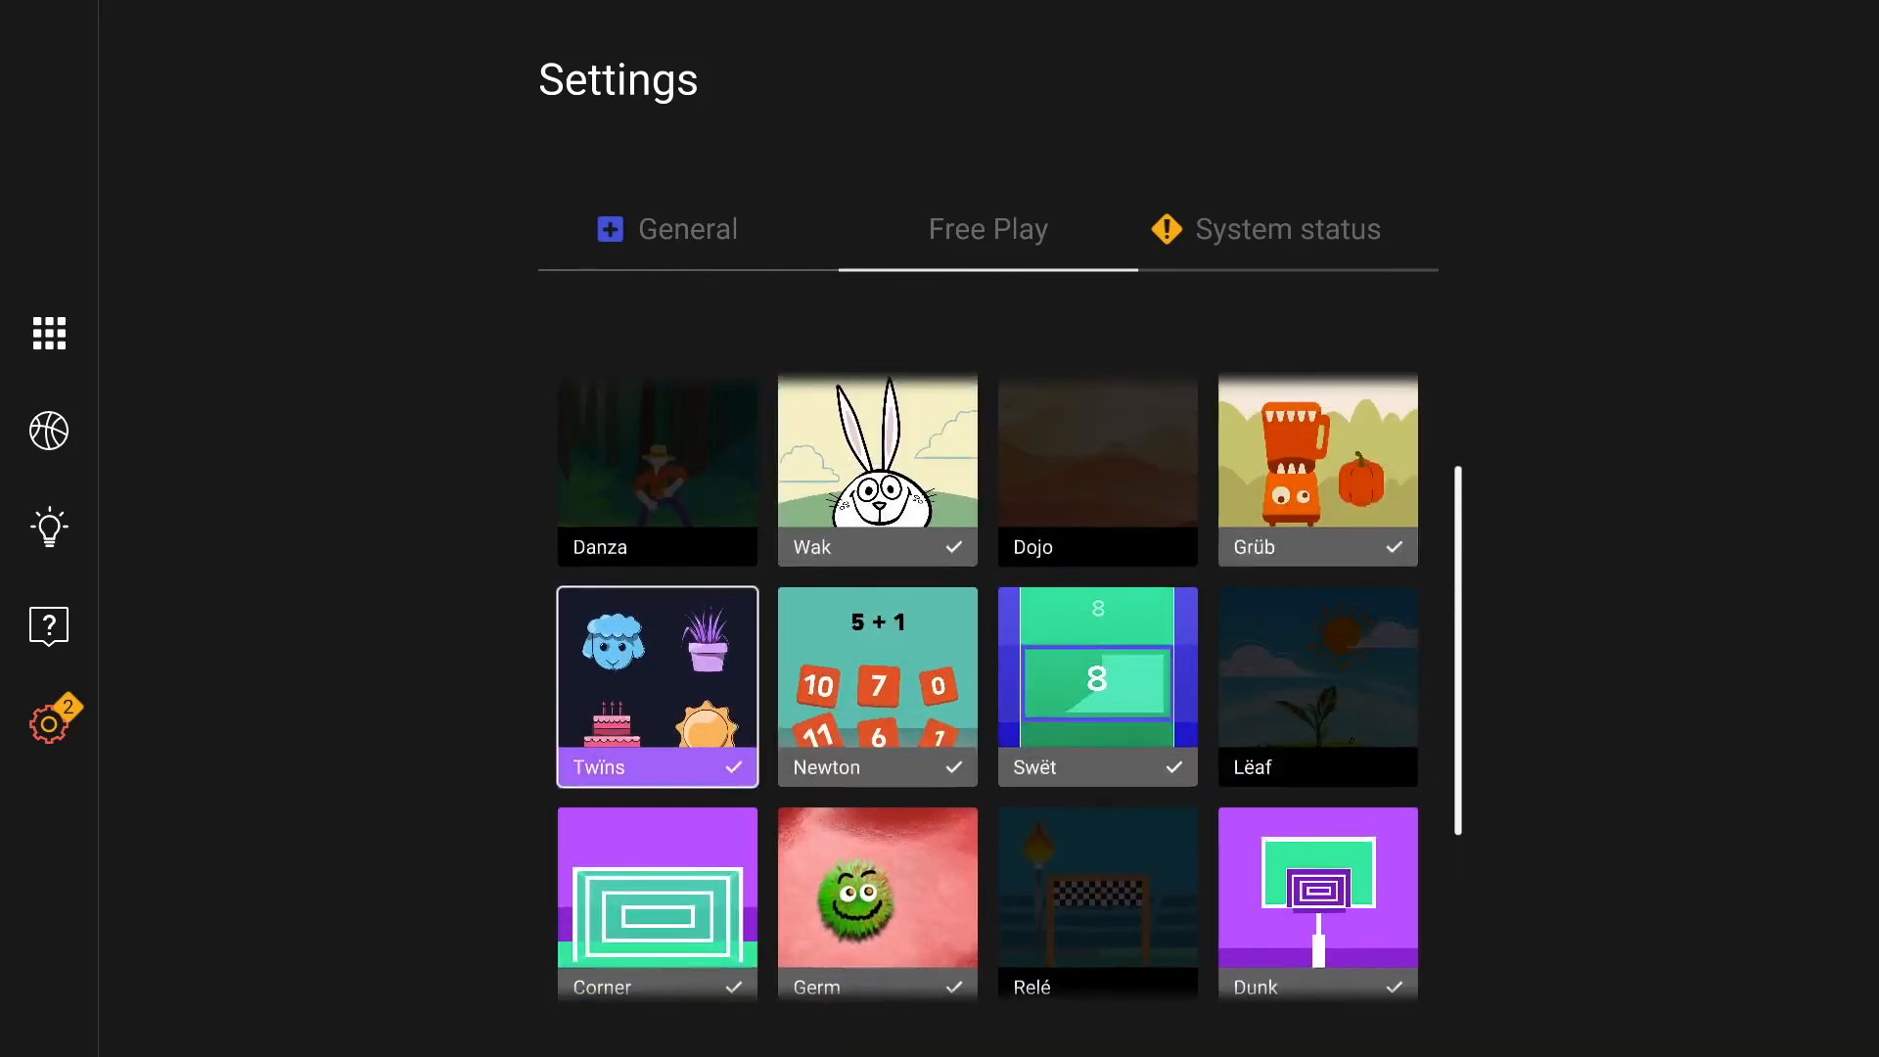
{"action": "left_click", "coordinate": [1282, 229]}
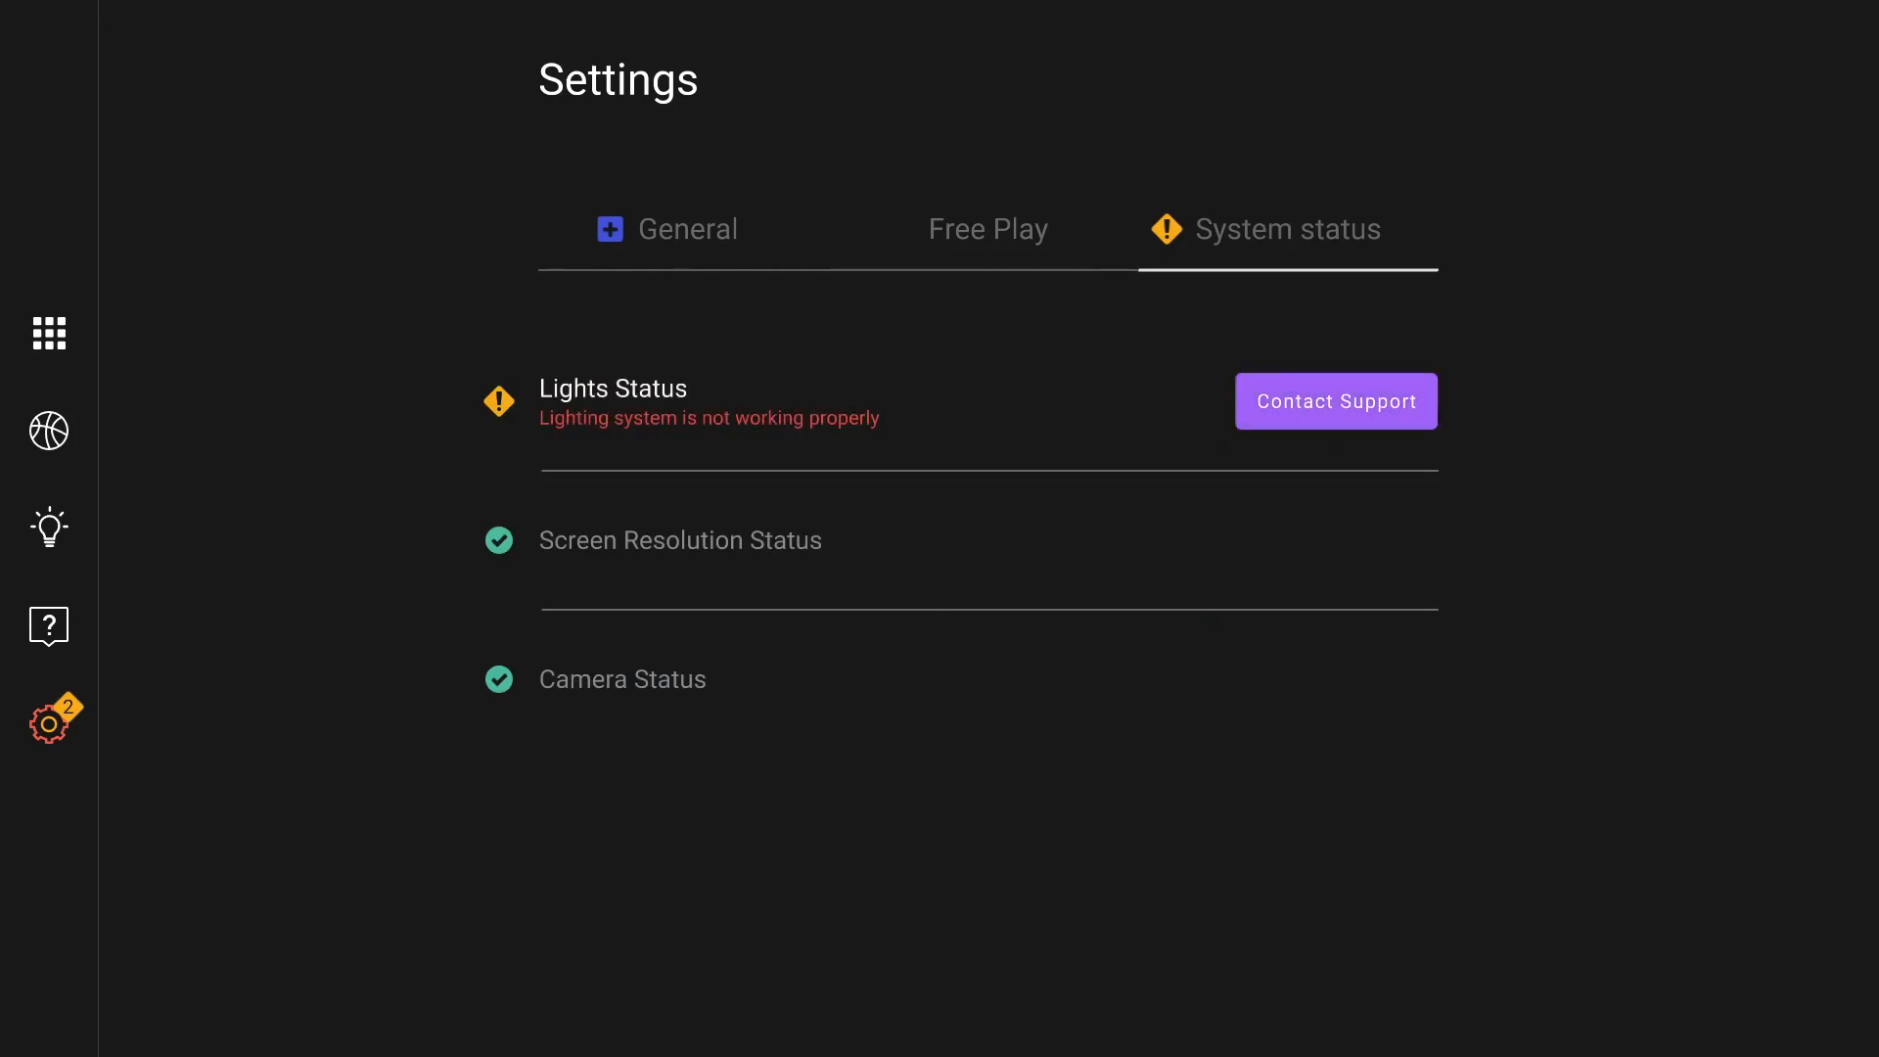